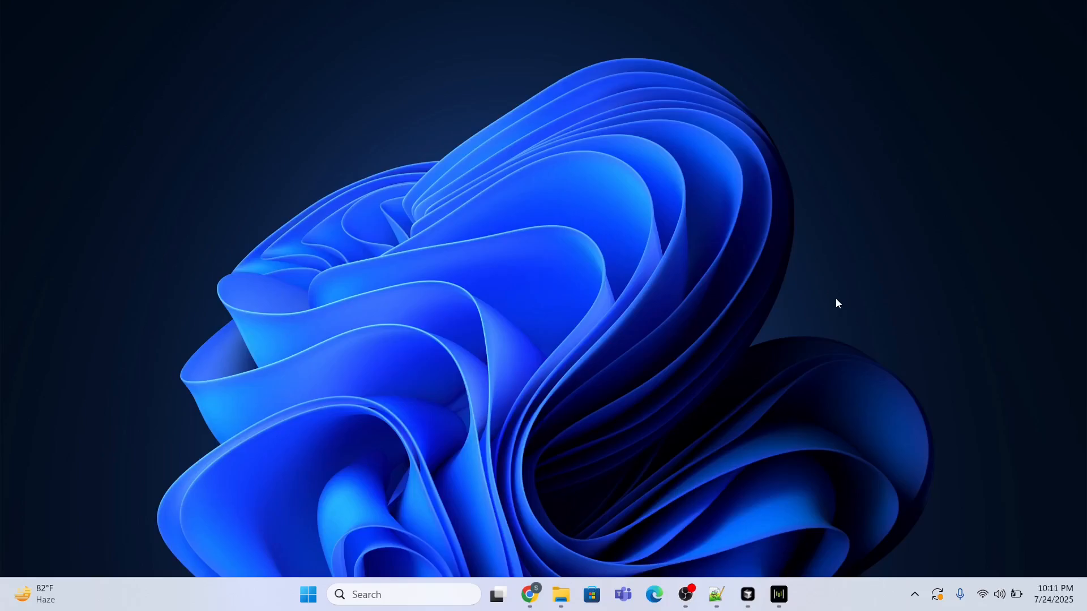
Step: Launch Cursor from the taskbar so its welcome screen appears
click(746, 600)
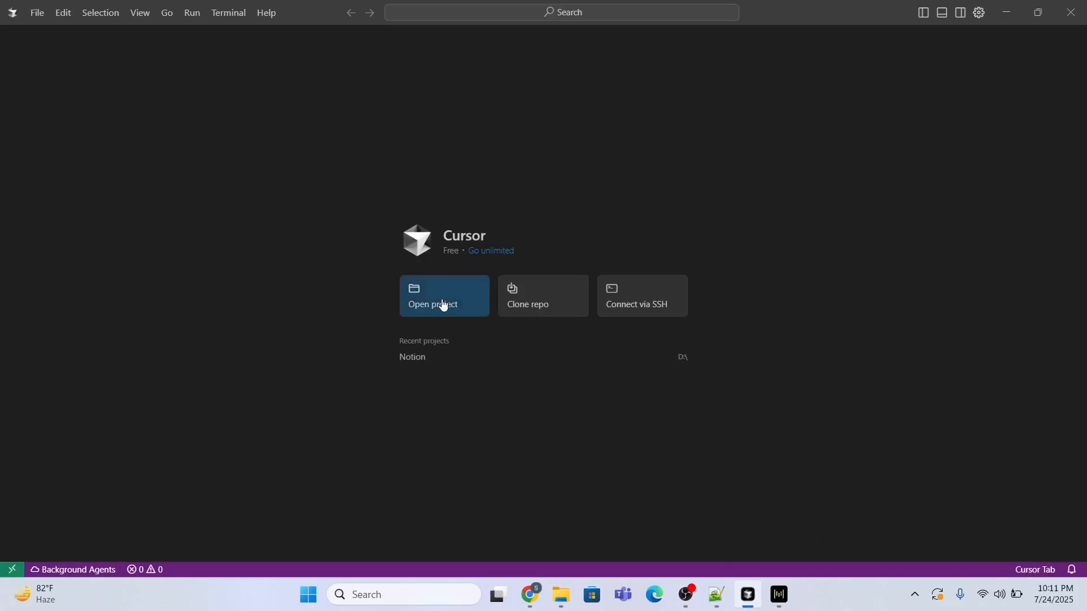
Step: Open the Jupyter folder on drive D as the project, showing its two CSVs and notebook
click(444, 296)
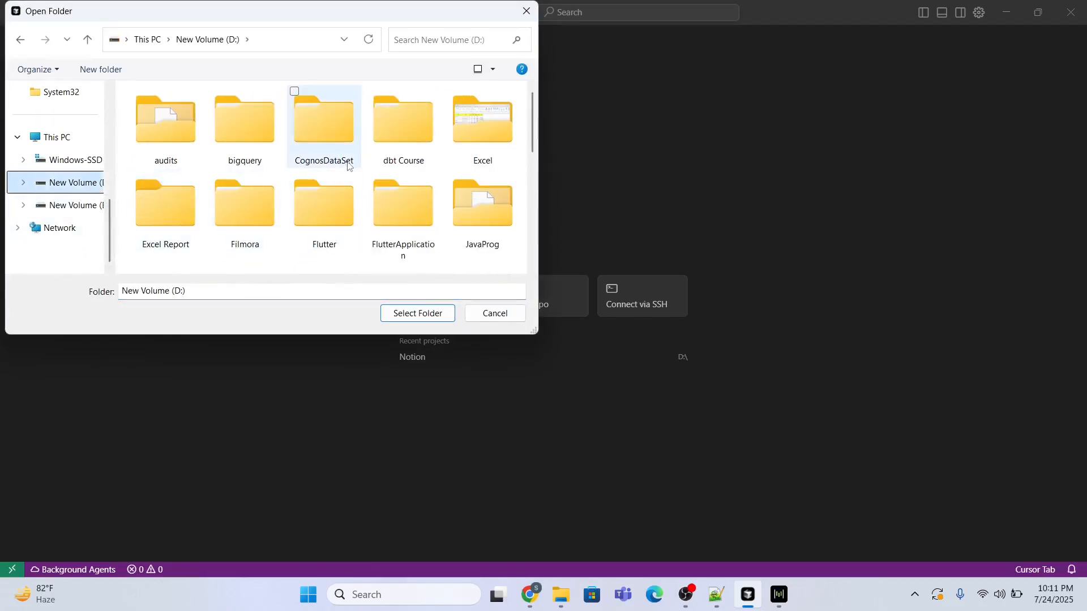
click(482, 203)
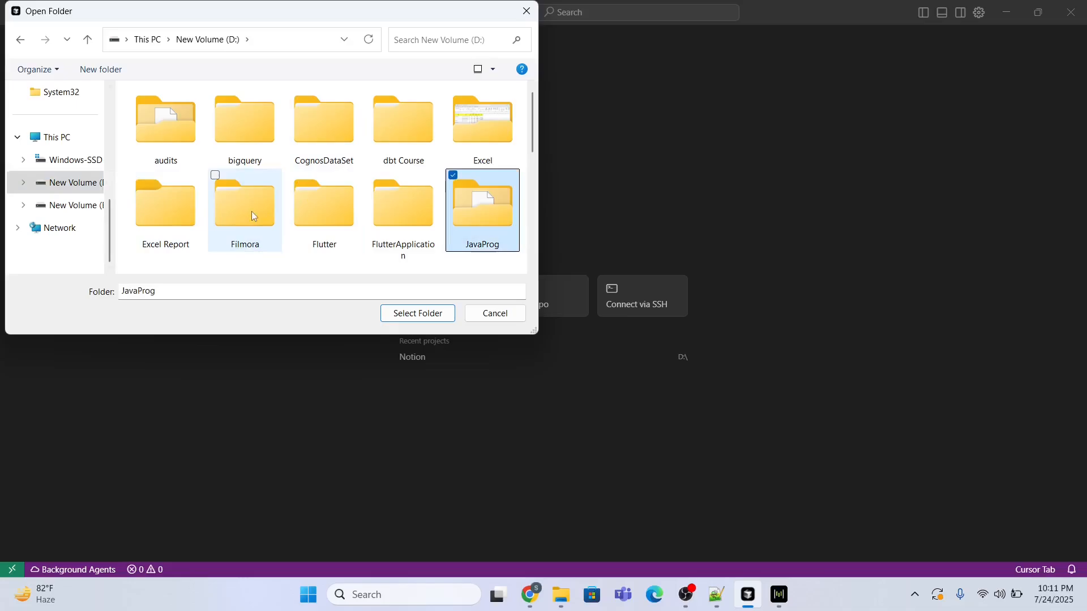
scroll(down, 3)
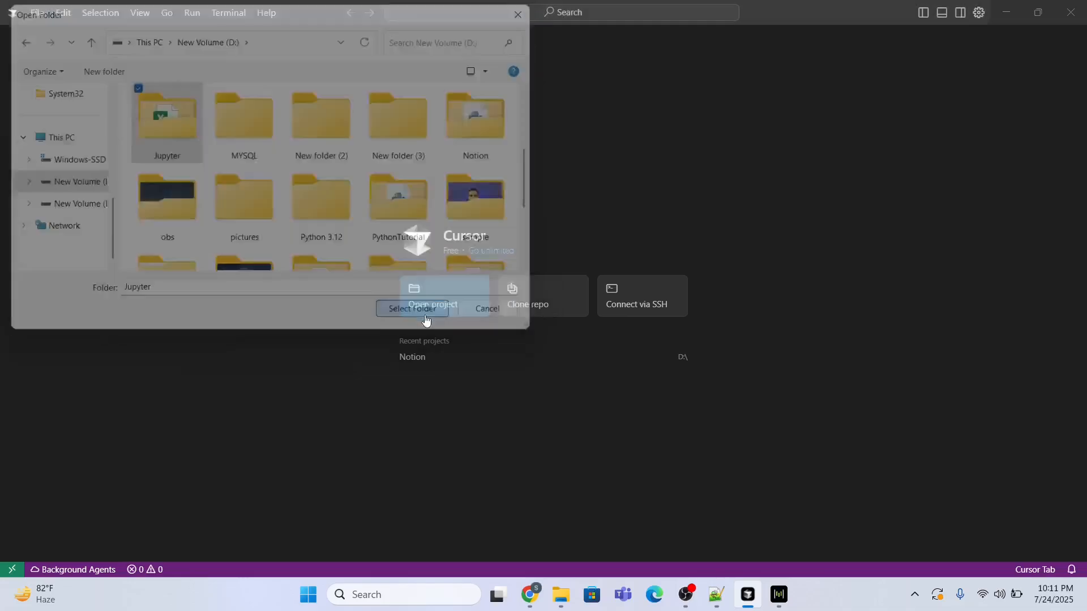
click(413, 310)
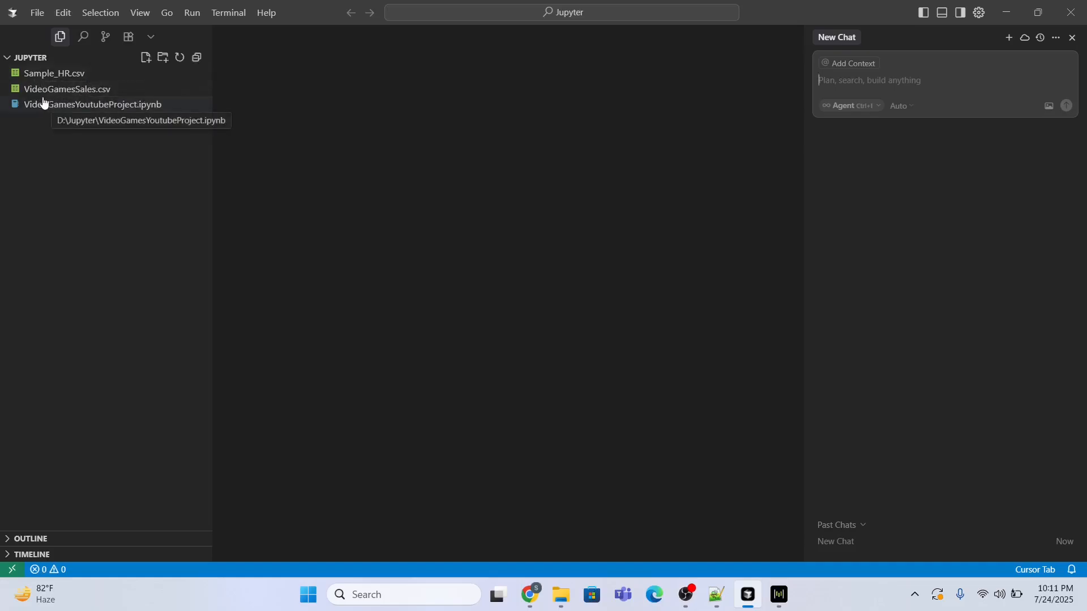
mouse_move(122, 132)
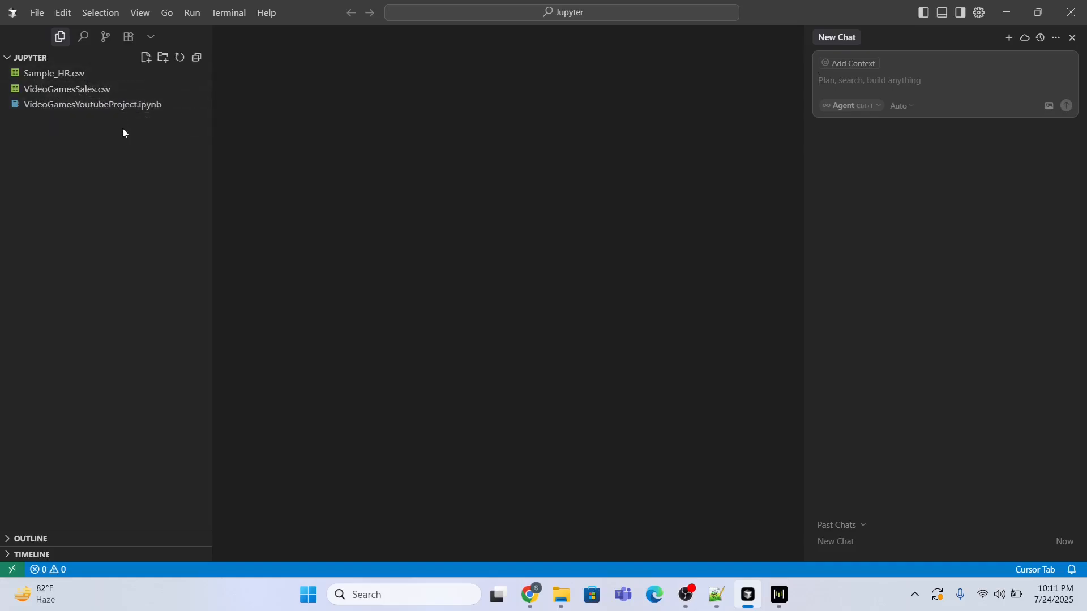
mouse_move(482, 132)
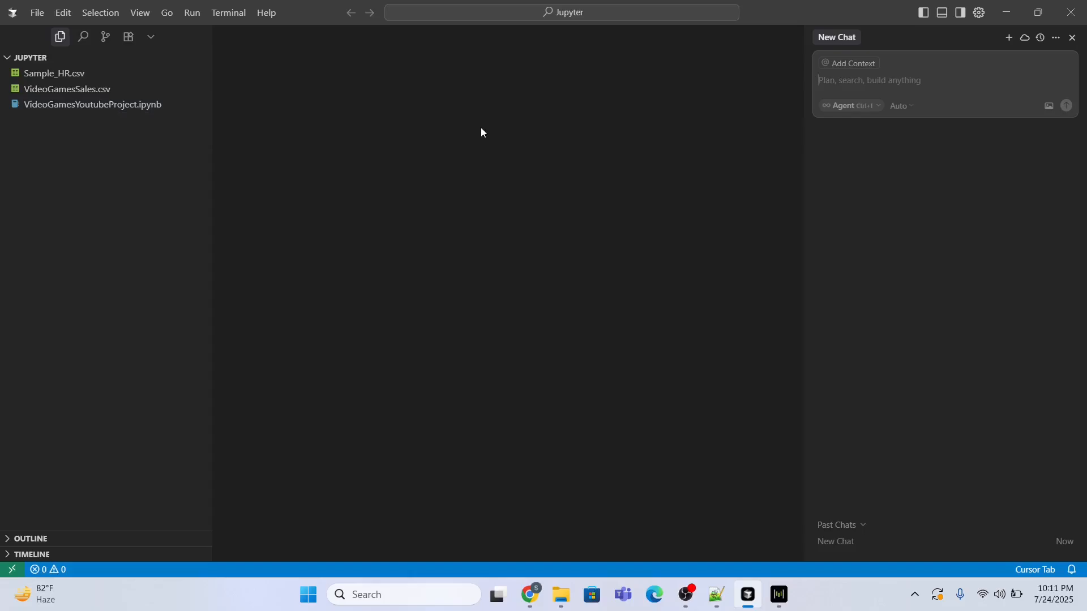
Step: Start a new GitHub repository and name it demoproject
click(529, 600)
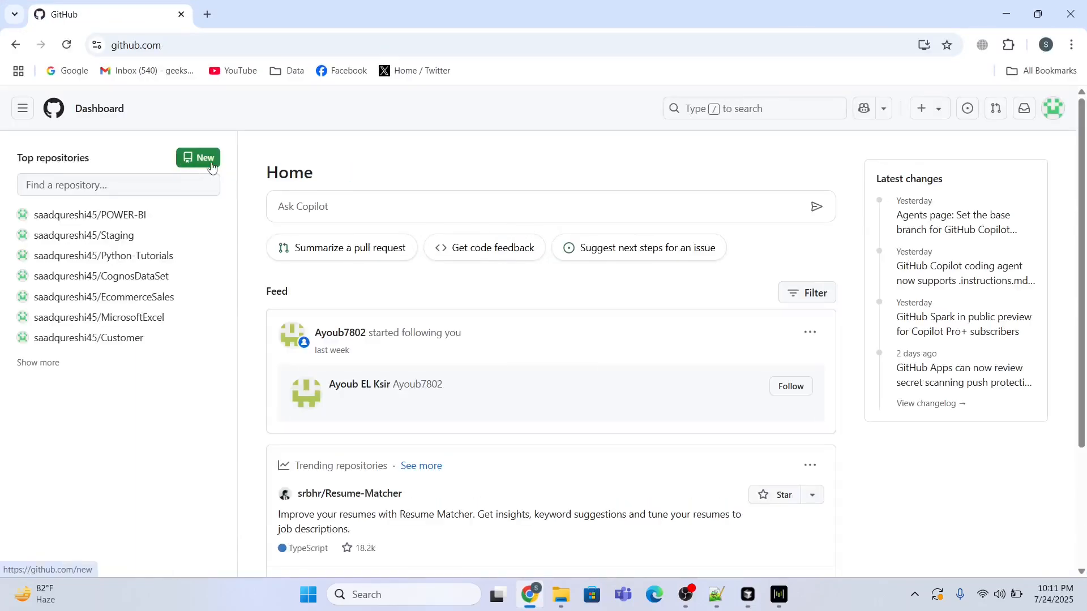
click(198, 159)
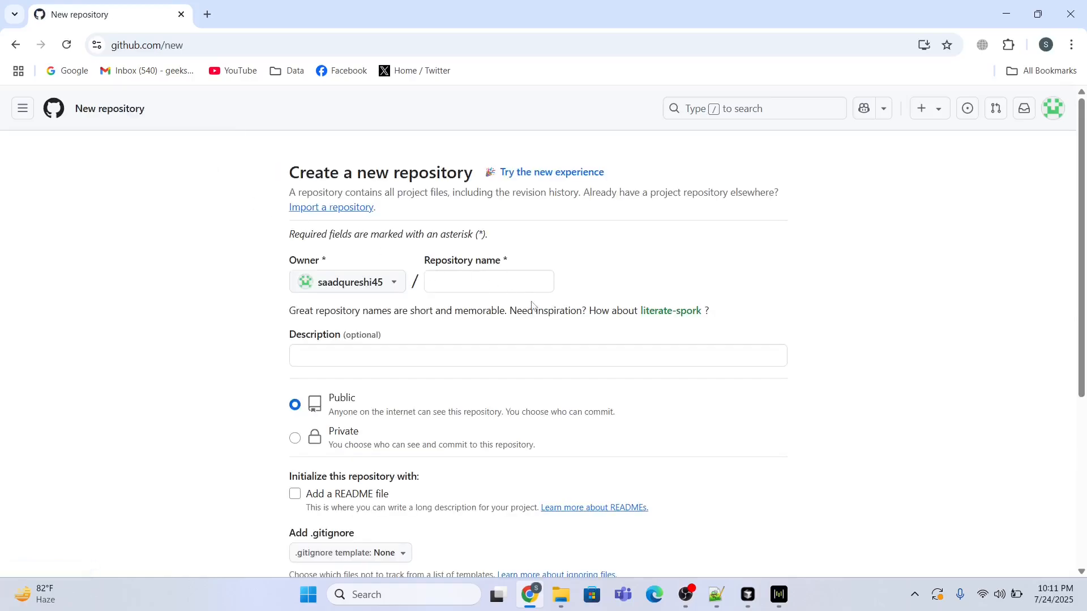
click(488, 282)
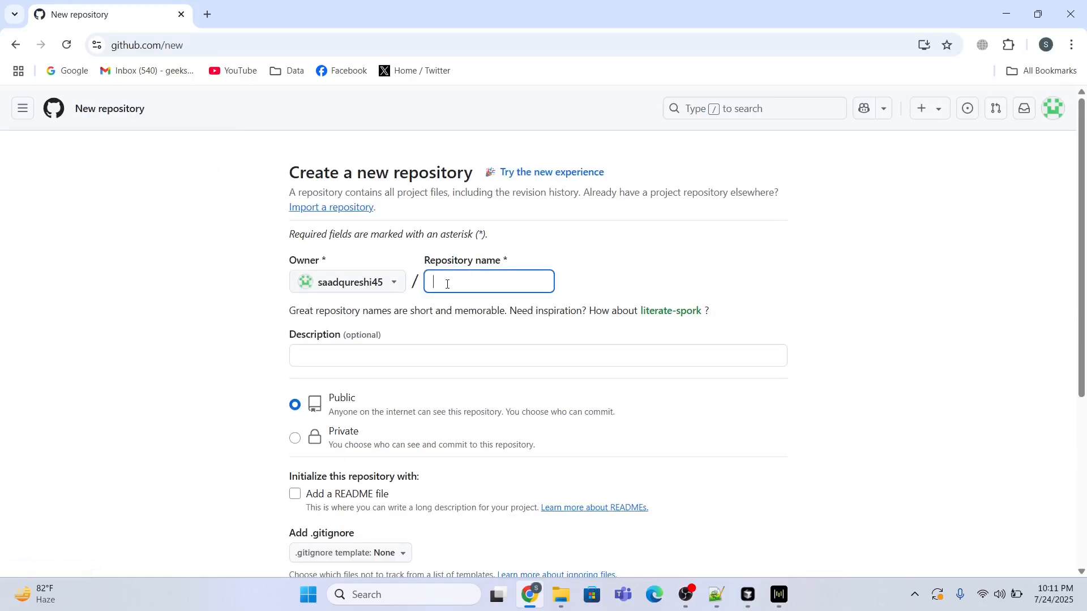
text(demoproject)
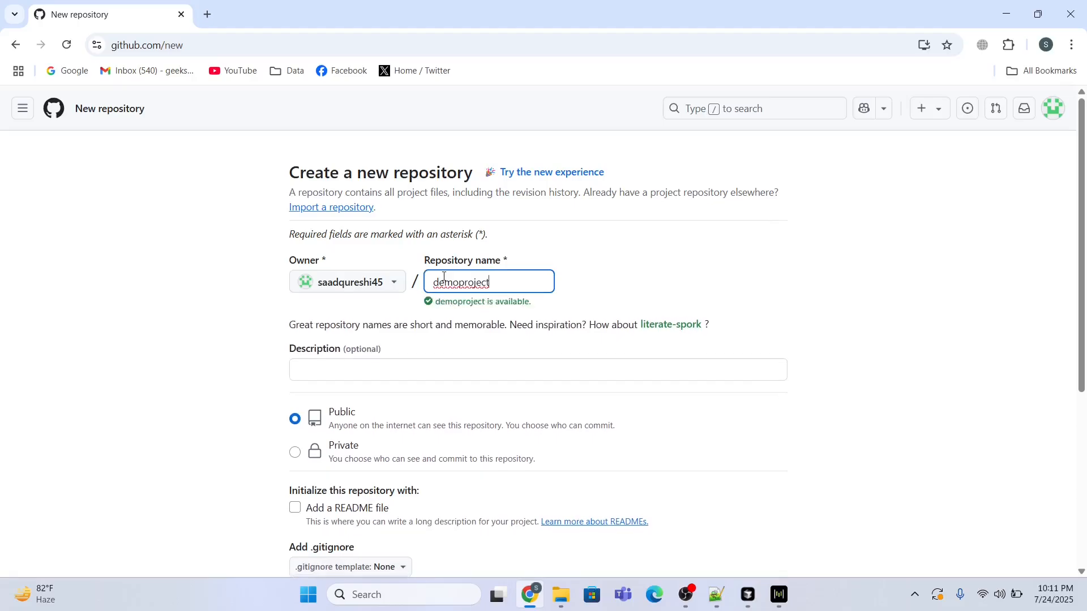
Step: Keep it Public and create the demoproject repository, reaching its quick setup page
scroll(down, 3)
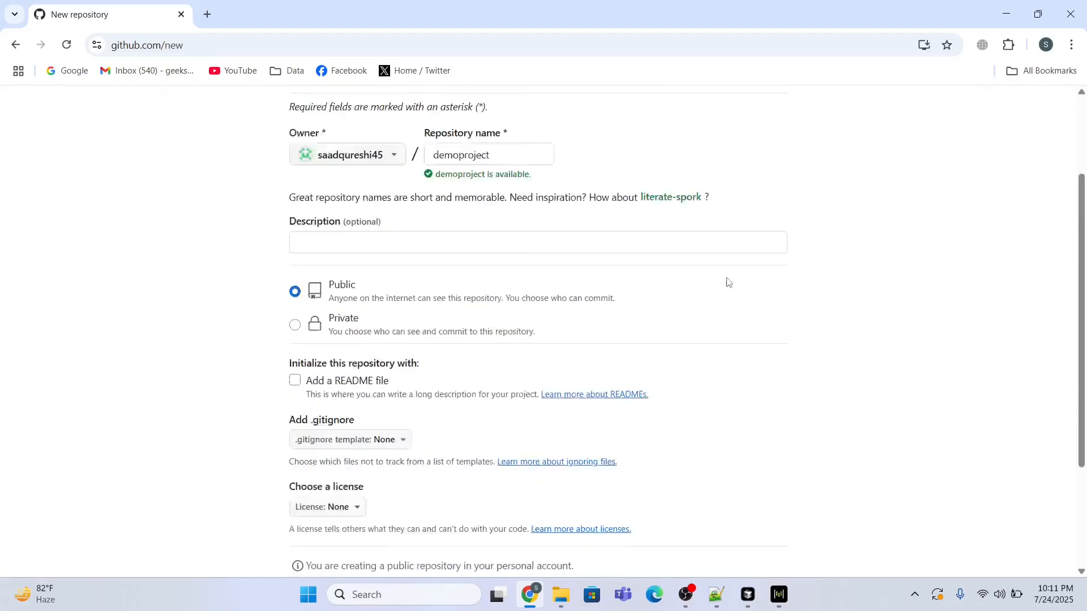
scroll(down, 3)
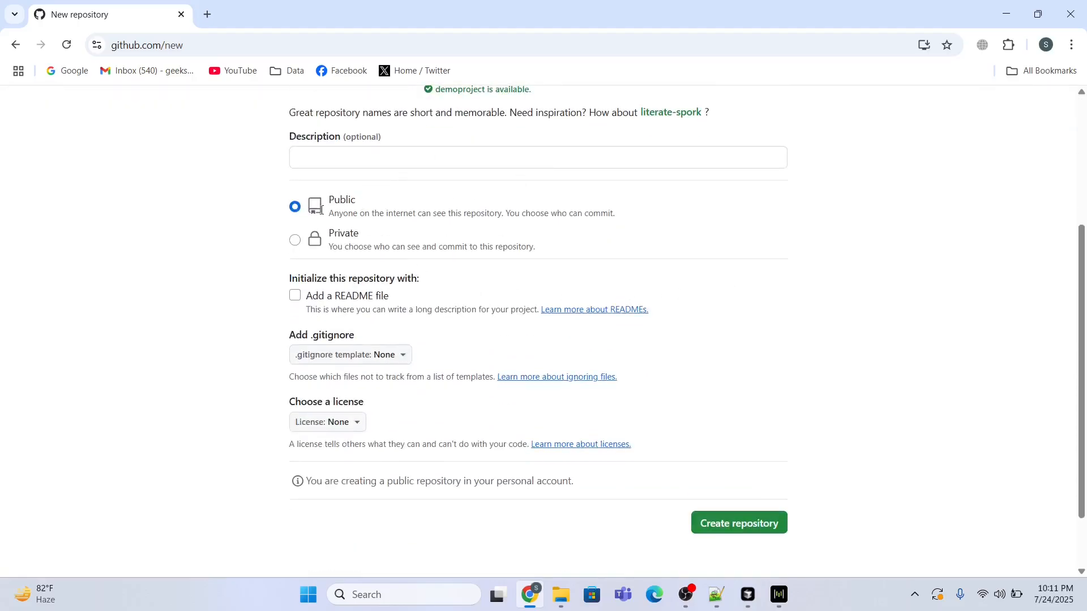
click(737, 523)
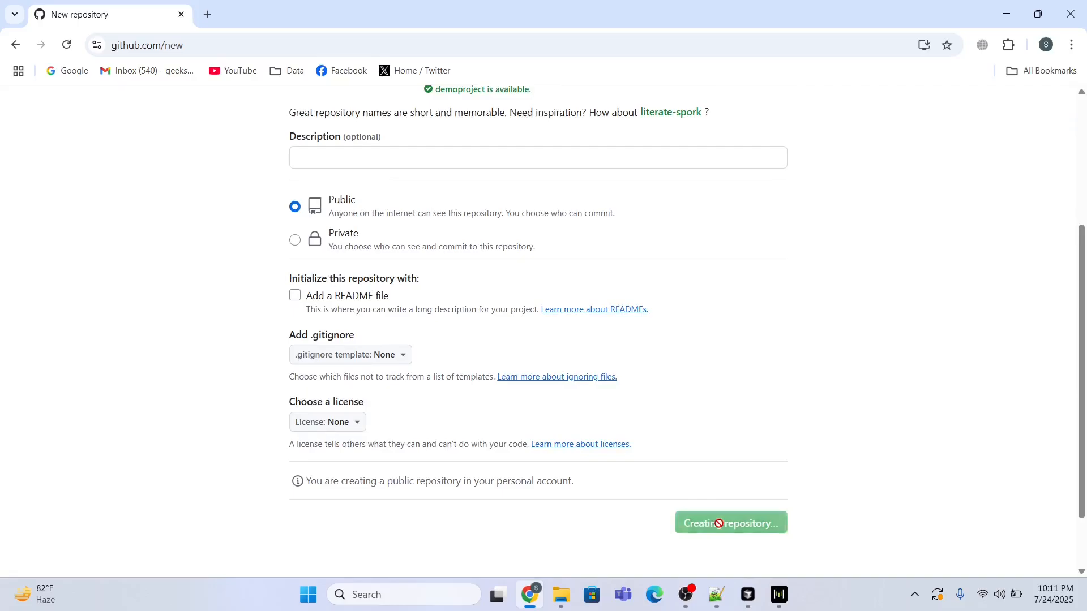
click(729, 523)
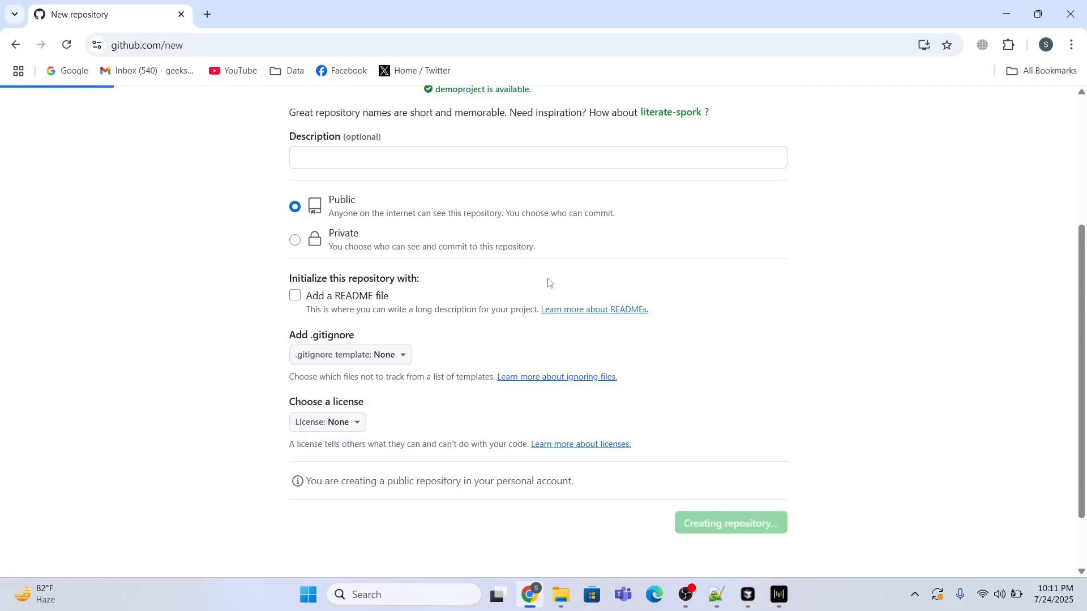
click(729, 523)
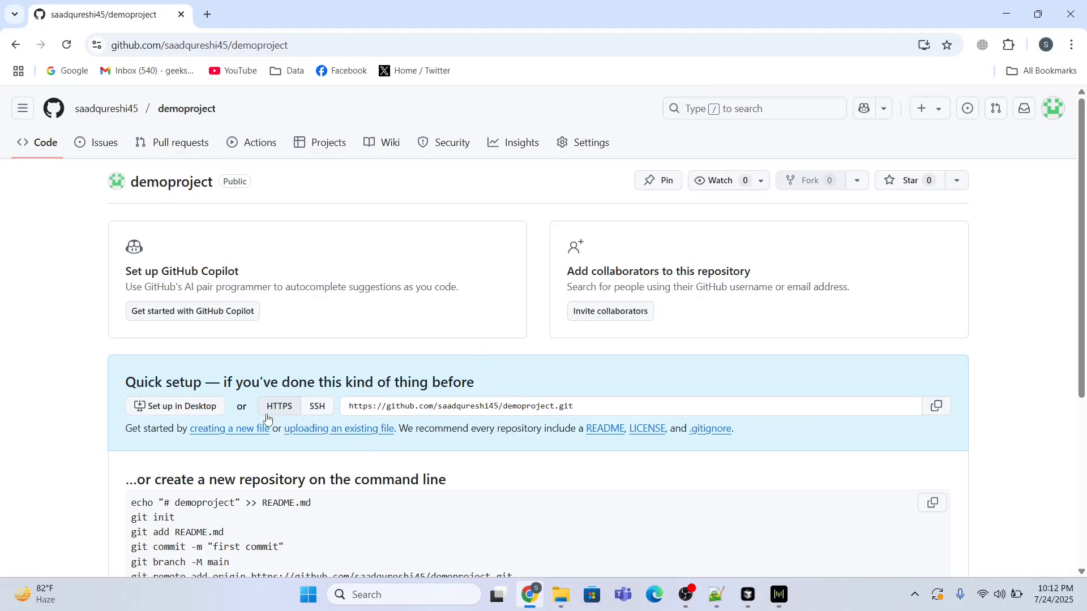
mouse_move(927, 426)
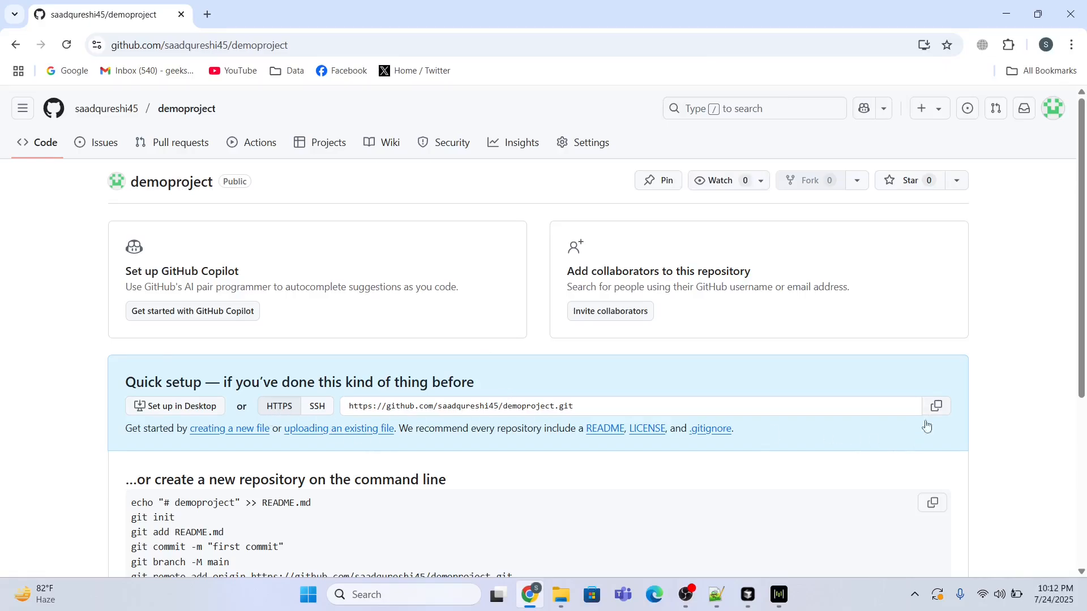
mouse_move(746, 528)
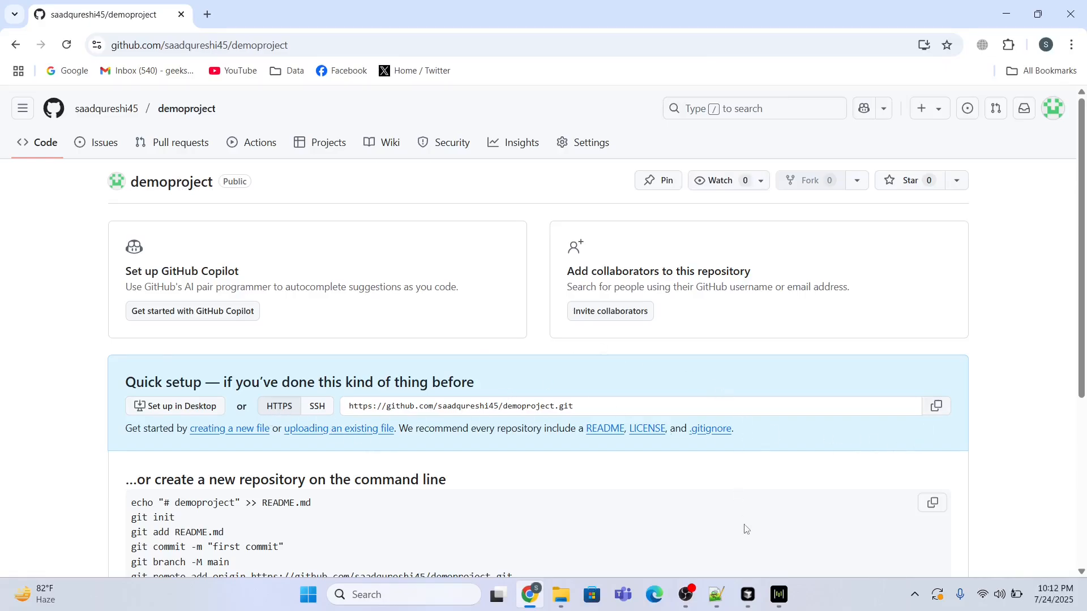
Step: Start a PowerShell terminal in the Jupyter folder and confirm Git 2.49.0 with git --version
click(746, 594)
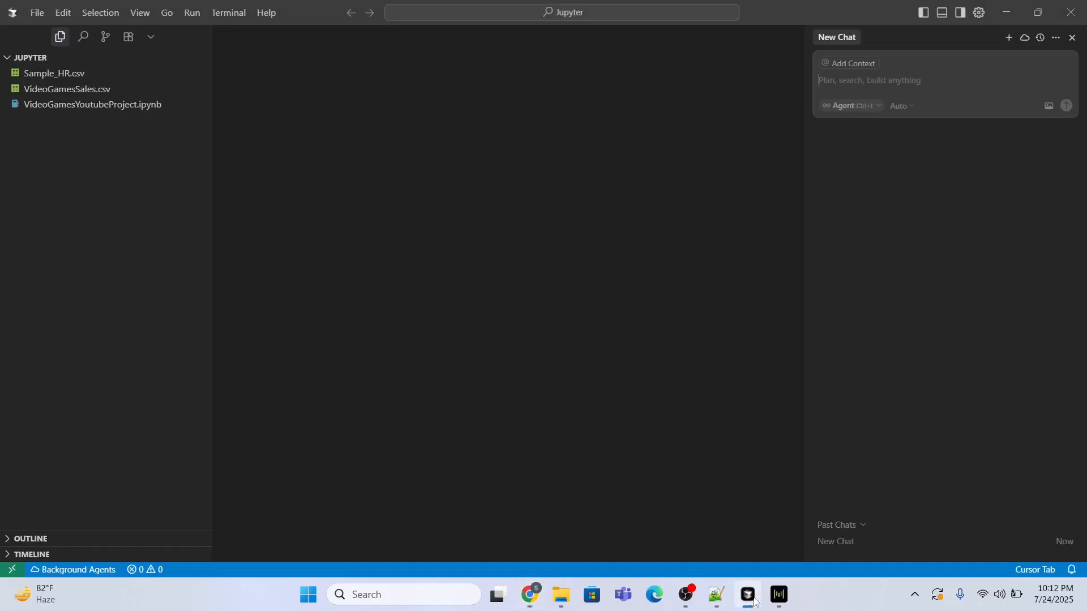
mouse_move(194, 54)
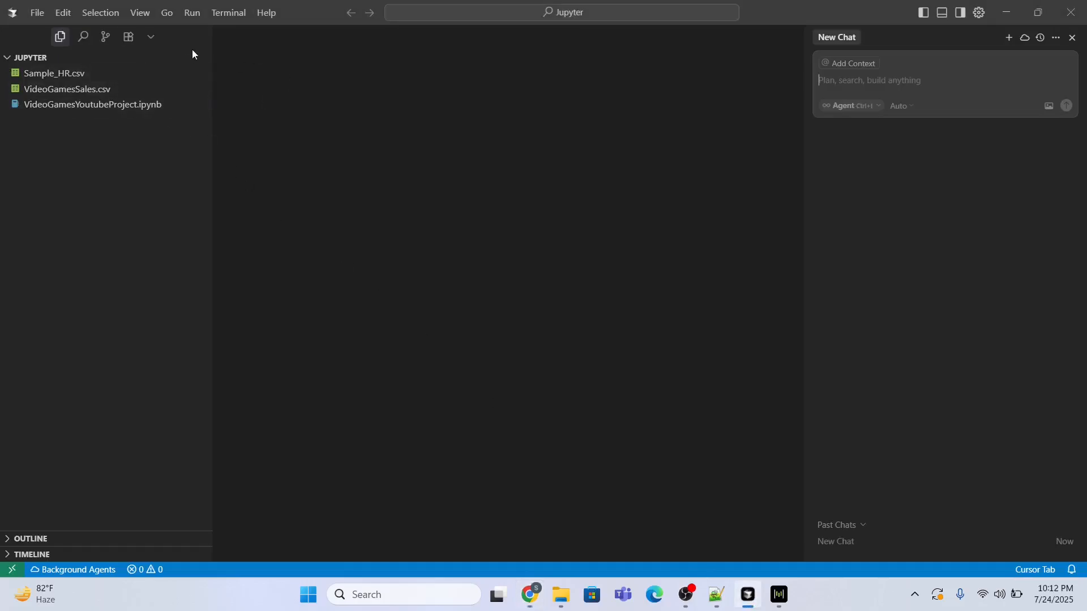
click(228, 12)
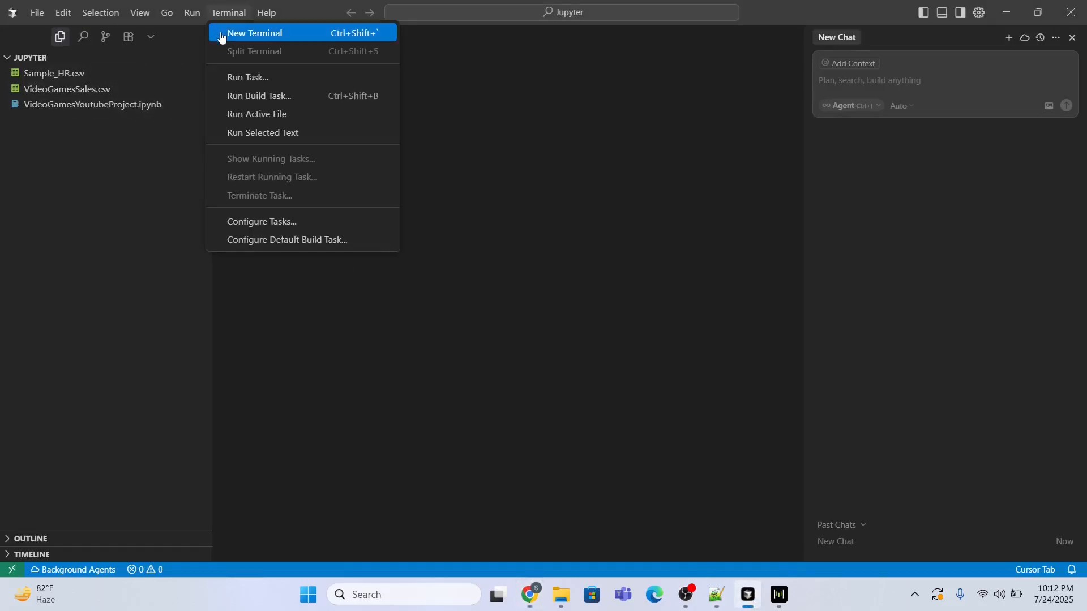
click(253, 33)
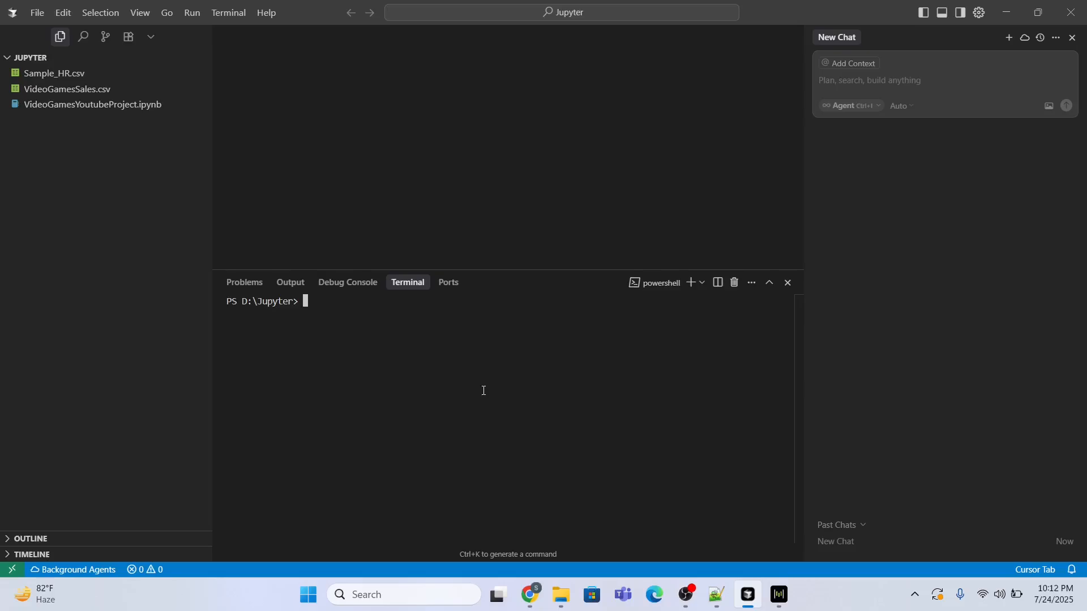
text(git --ve)
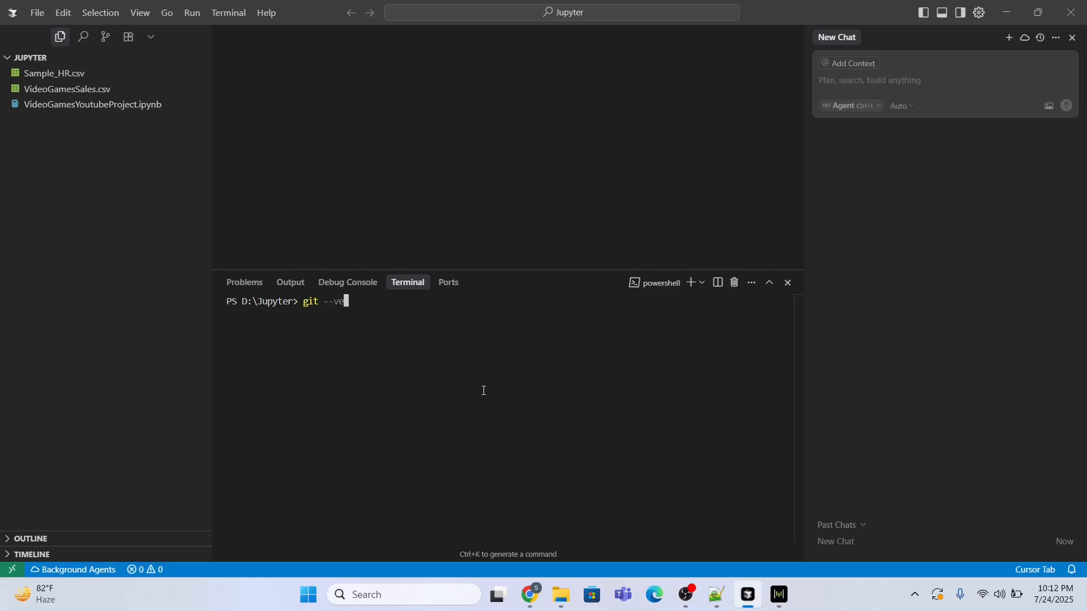
text(sion)
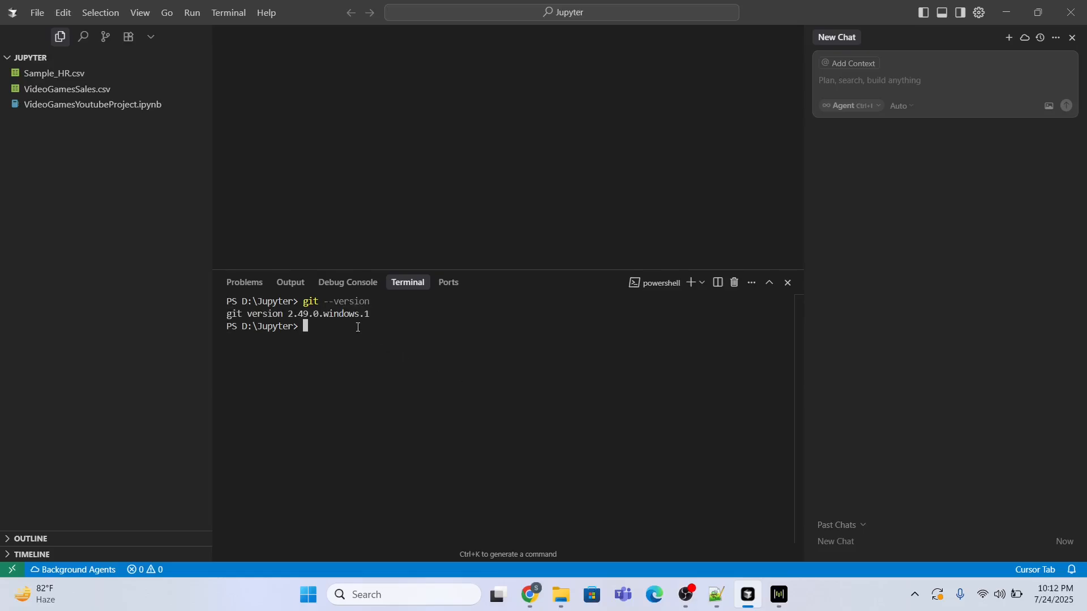
mouse_move(395, 319)
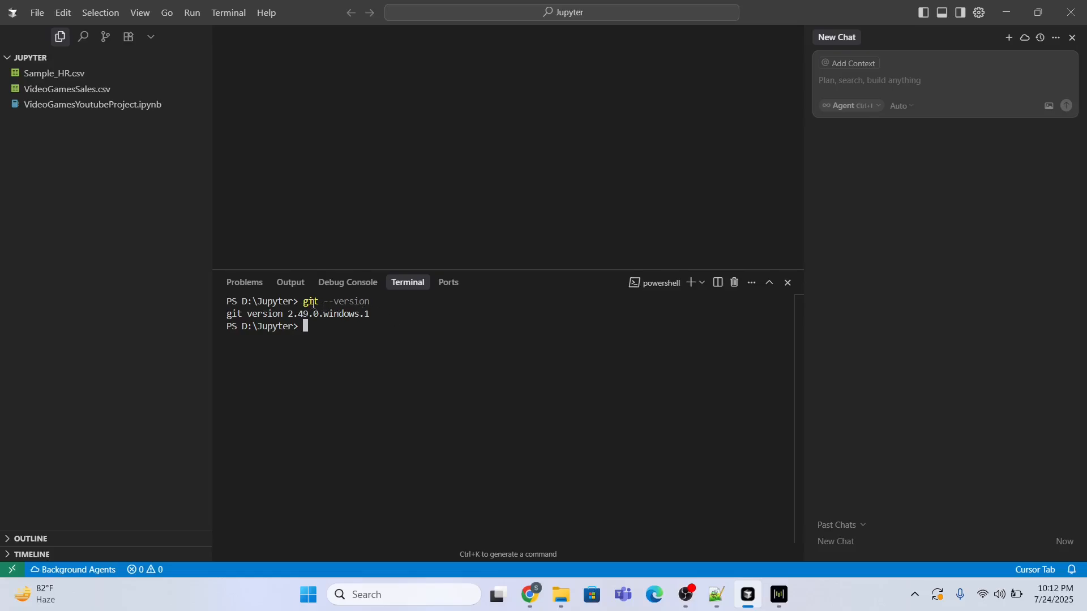
mouse_move(708, 458)
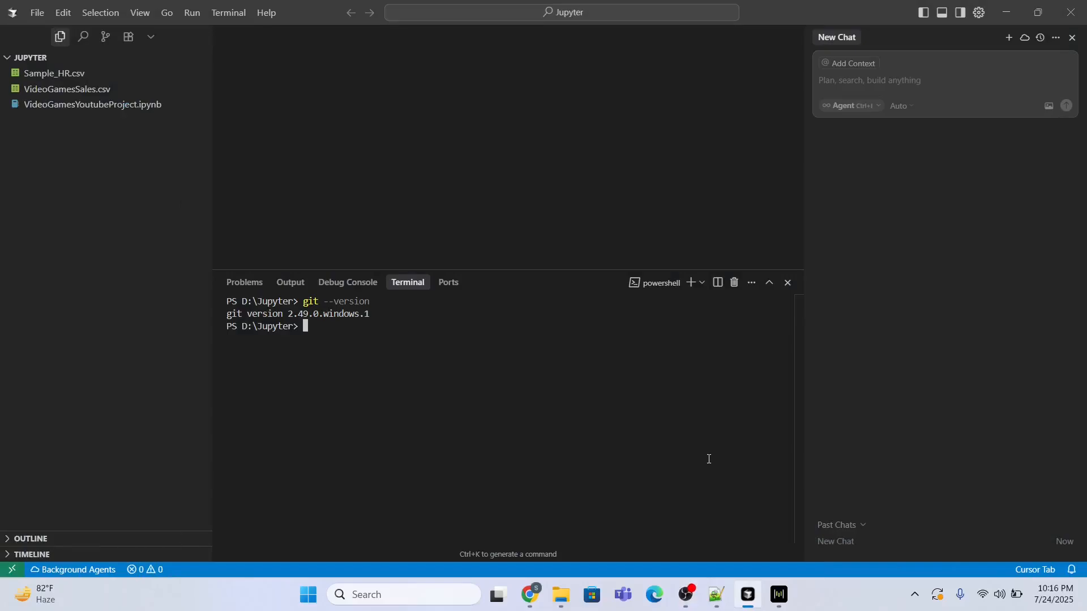
Step: Run git init to make the Jupyter folder an empty Git repository with untracked files
click(715, 601)
text(git init)
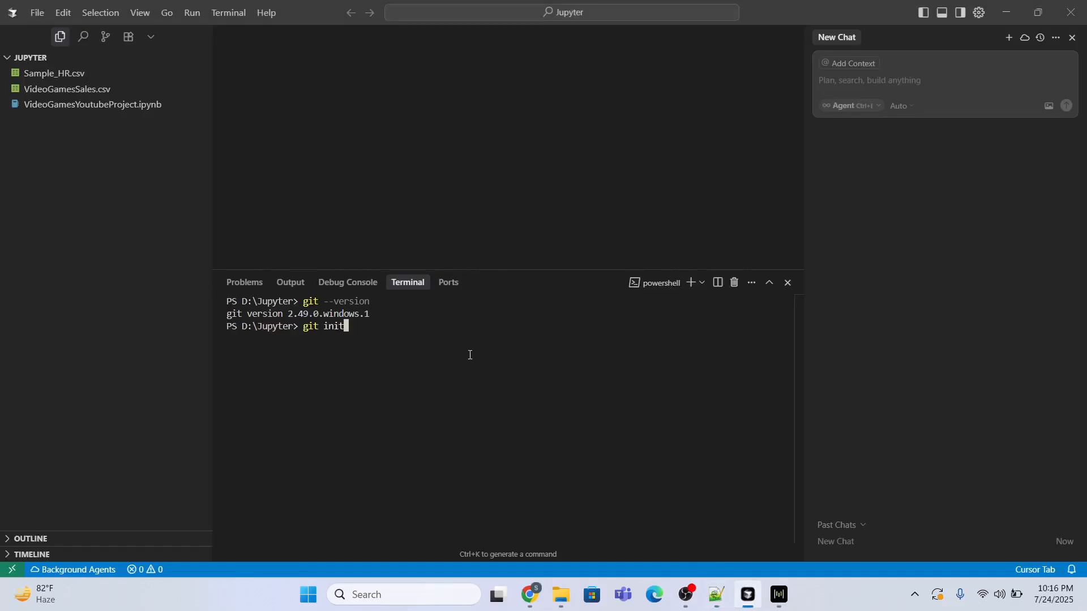
key(Enter)
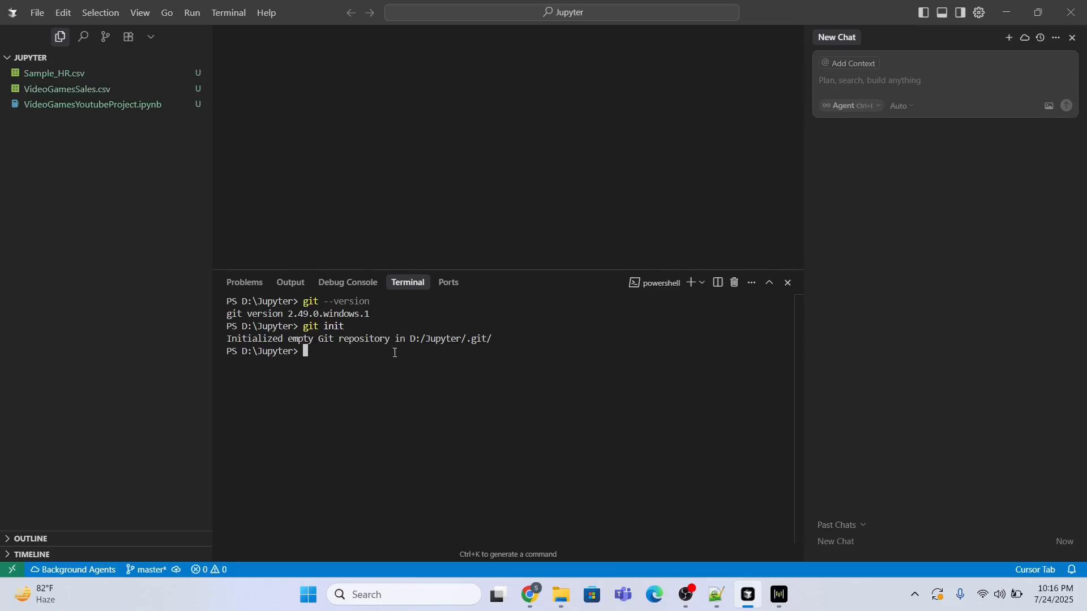
mouse_move(564, 418)
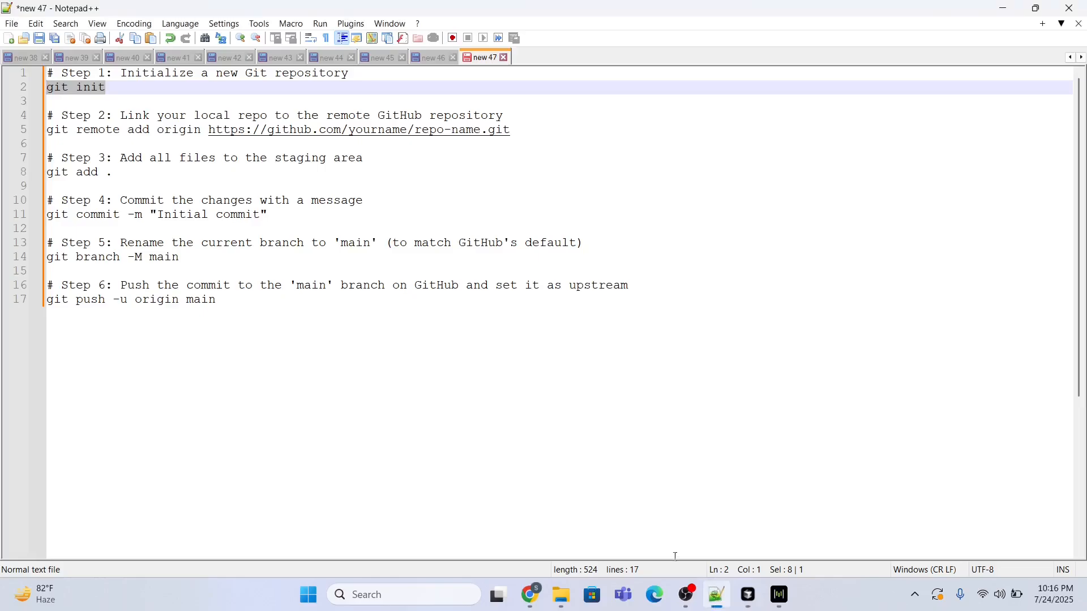
mouse_move(147, 99)
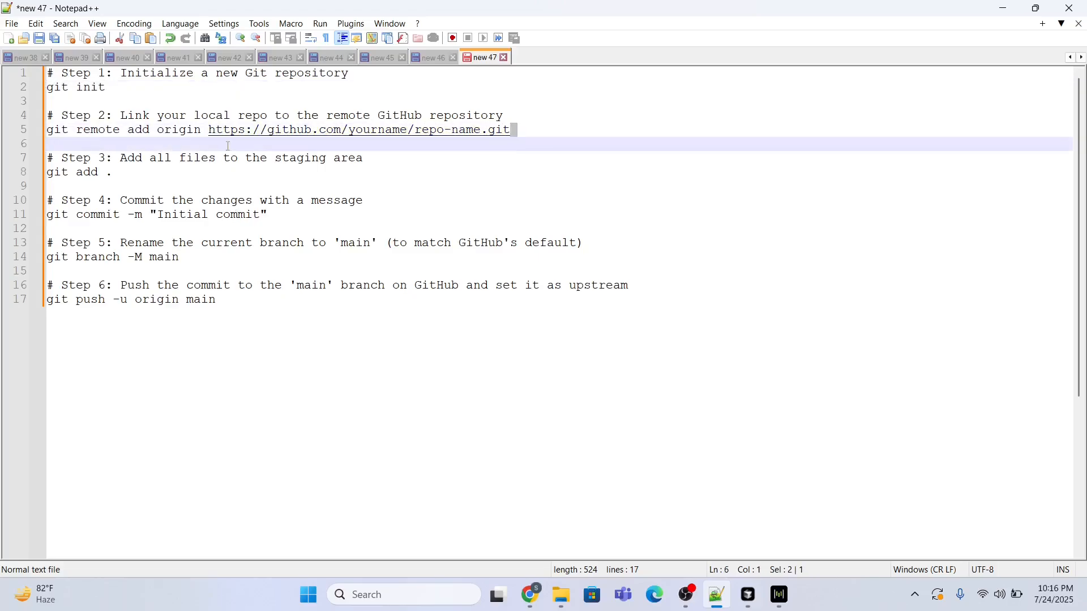
Step: Remove the placeholder yourname/repo-name.git URL from the step 2 remote command in Notepad++
click(510, 131)
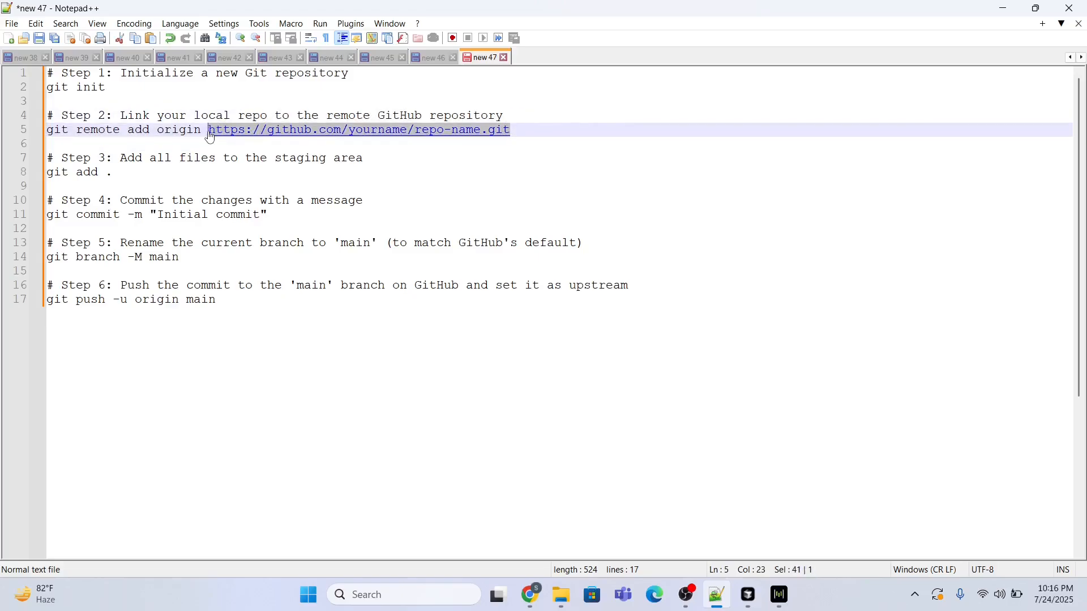
key(Delete)
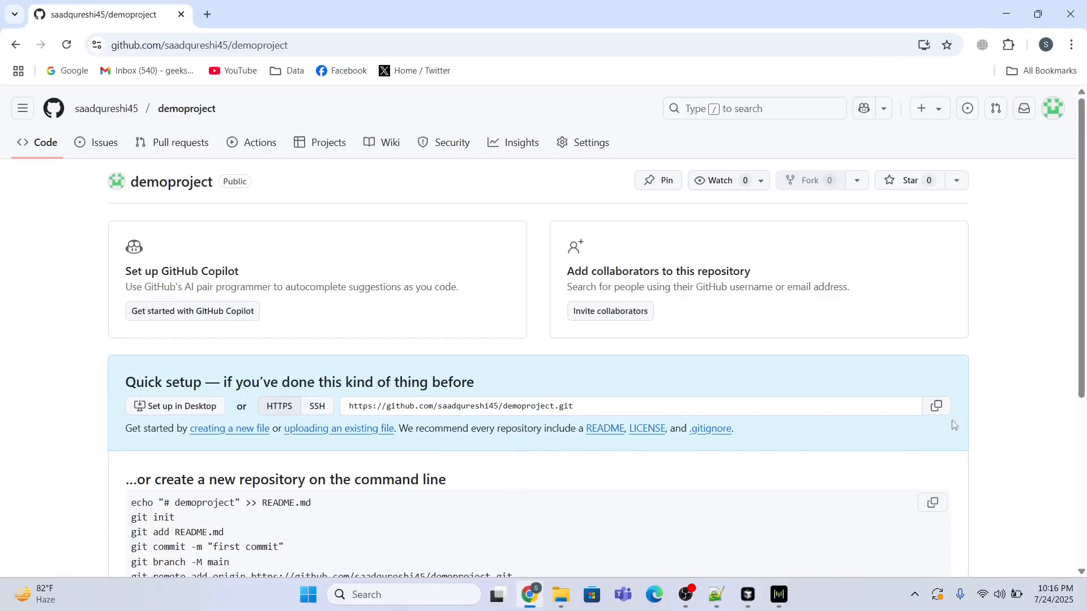
mouse_move(720, 578)
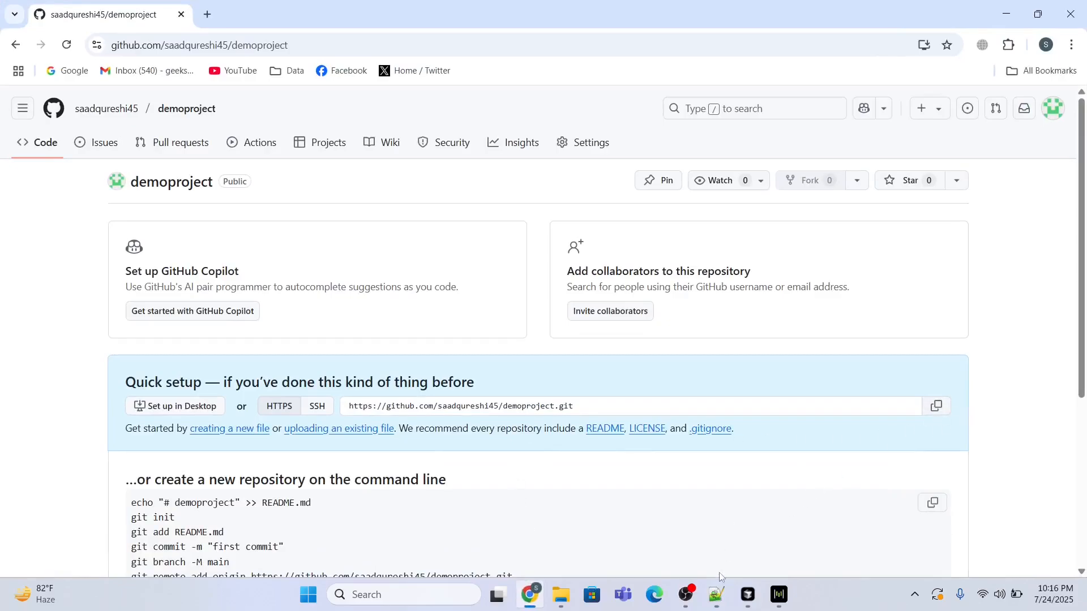
Step: Return to Cursor with the demoproject HTTPS address copied from the quick setup page
click(716, 600)
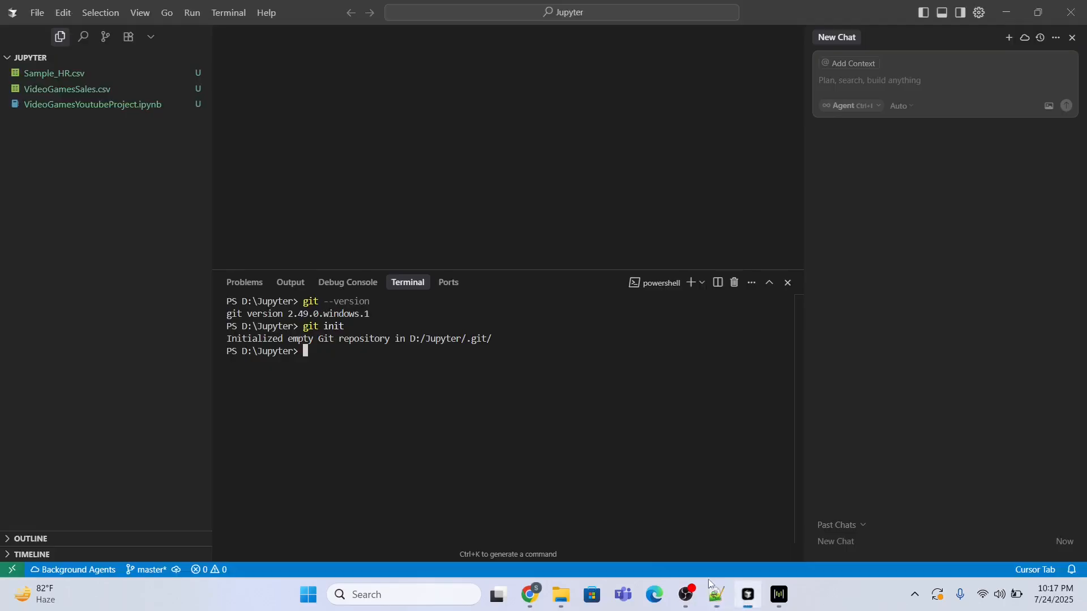
text(git remote add origin https://github.com/saadqureshi45/demoproject.git)
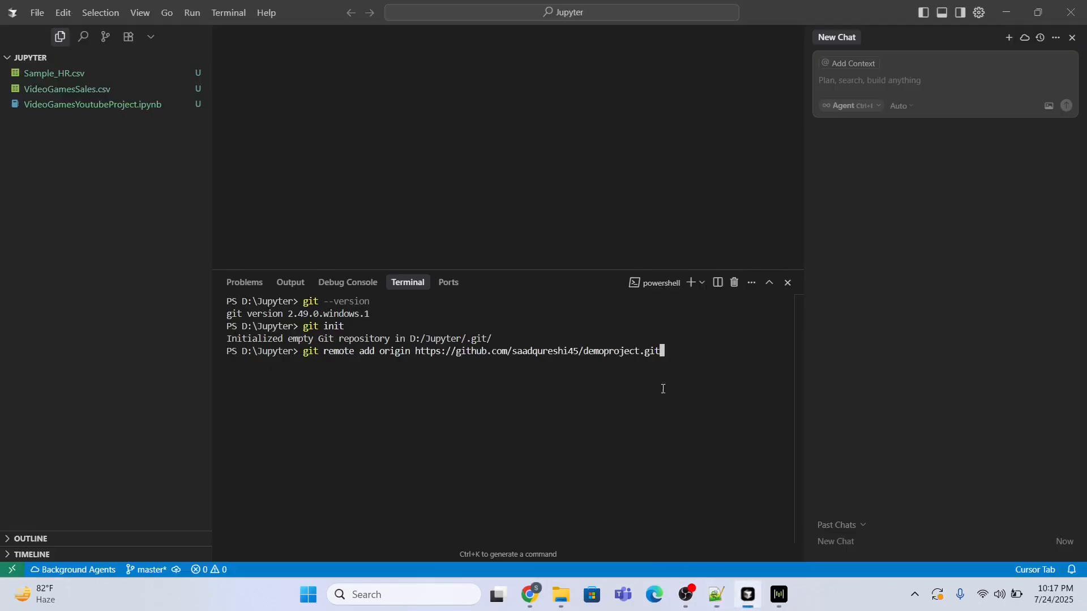
mouse_move(678, 391)
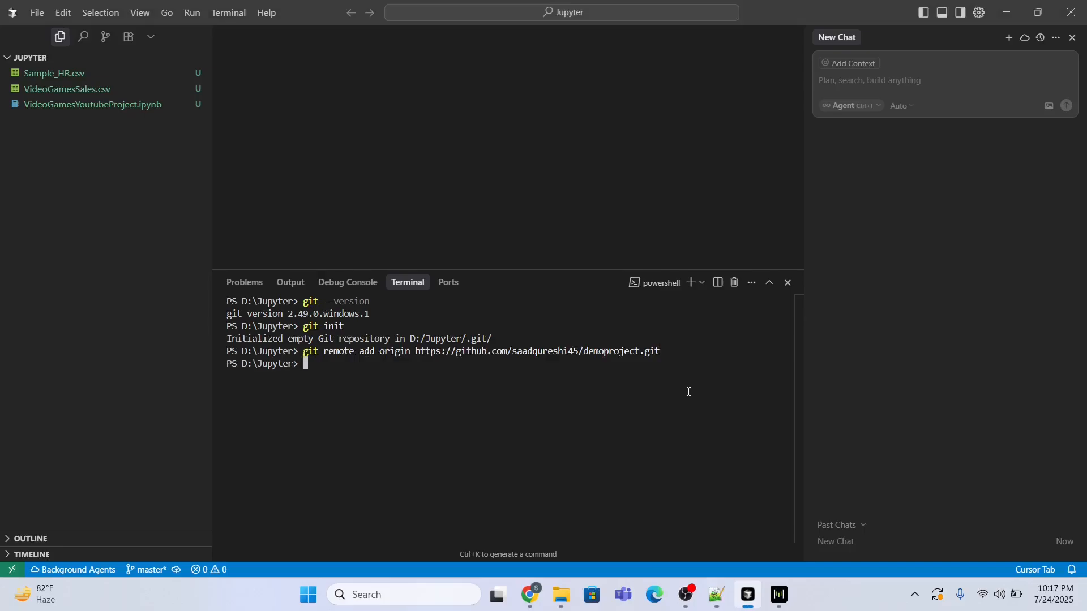
mouse_move(547, 391)
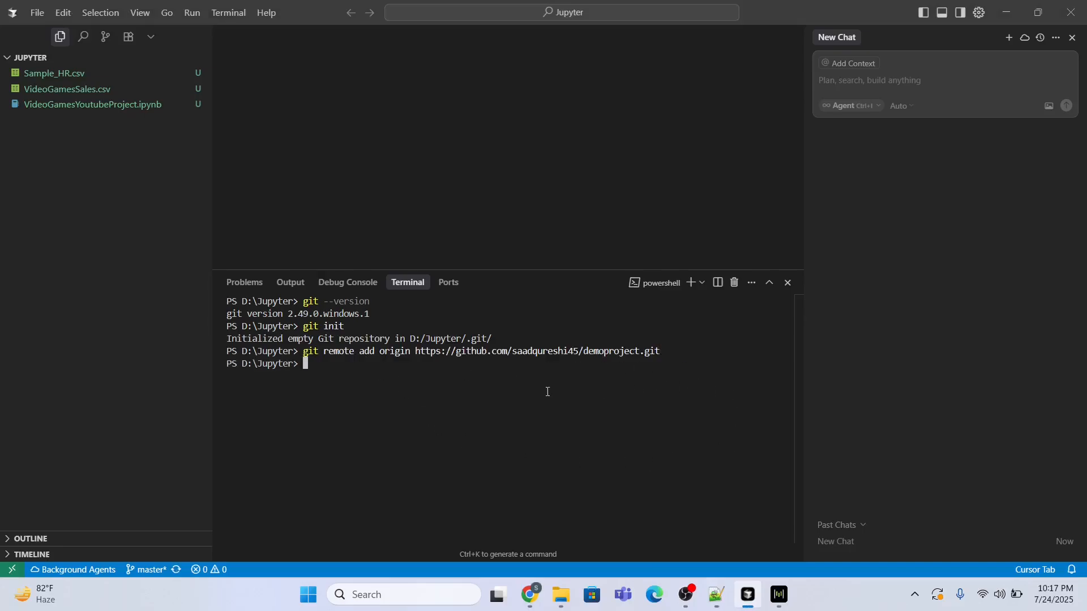
click(715, 600)
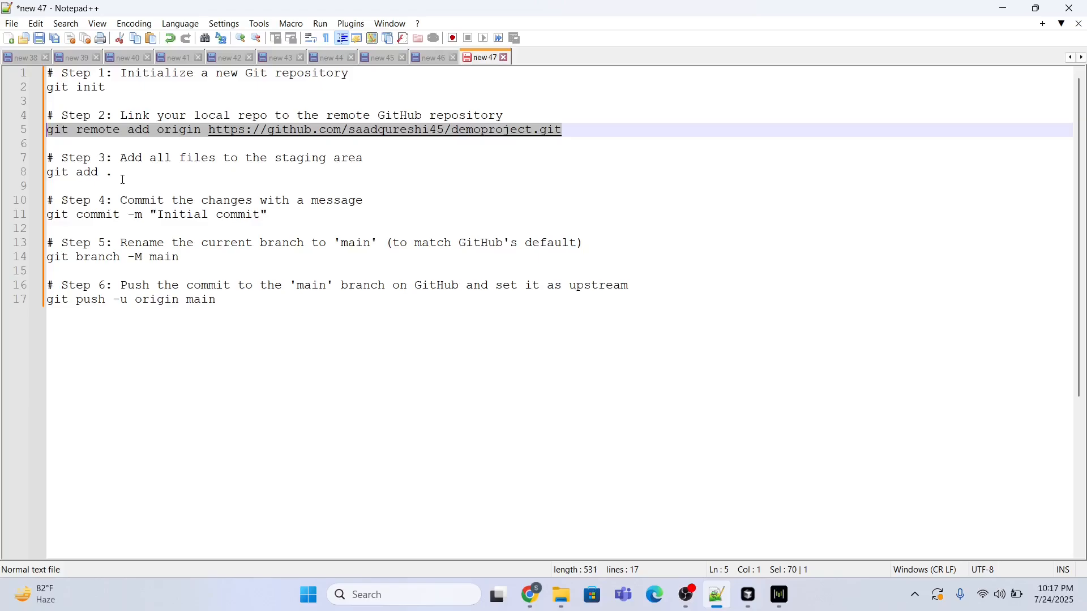
double_click(86, 172)
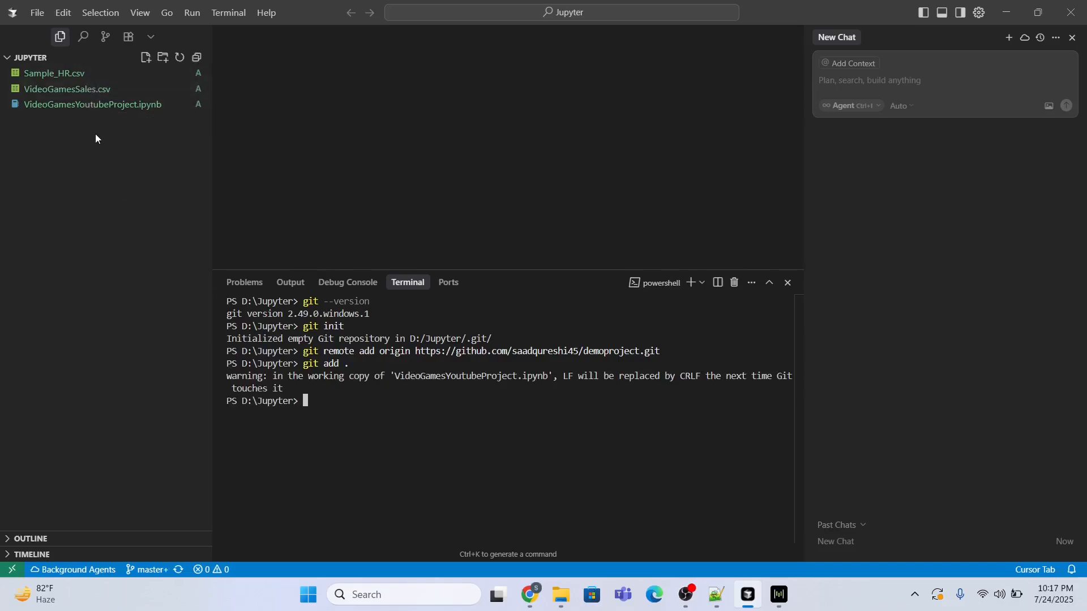
mouse_move(343, 423)
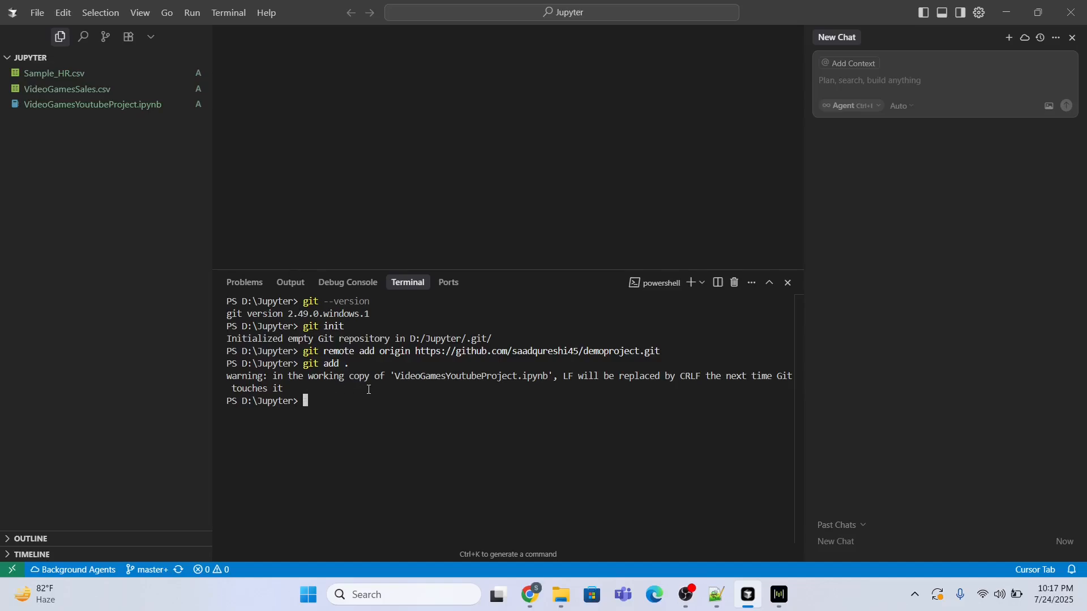
mouse_move(650, 387)
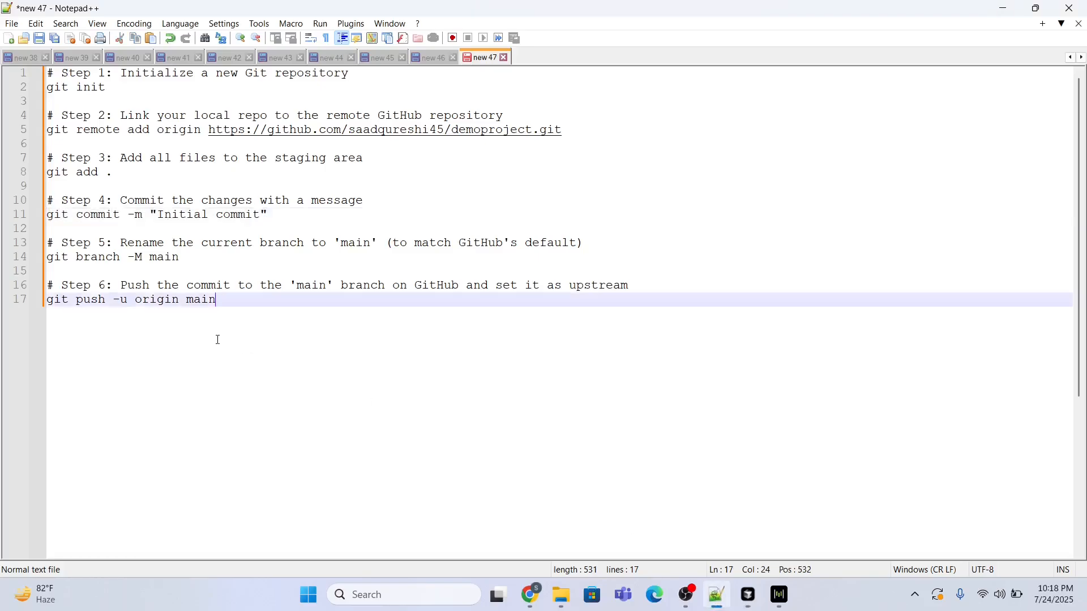
mouse_move(622, 546)
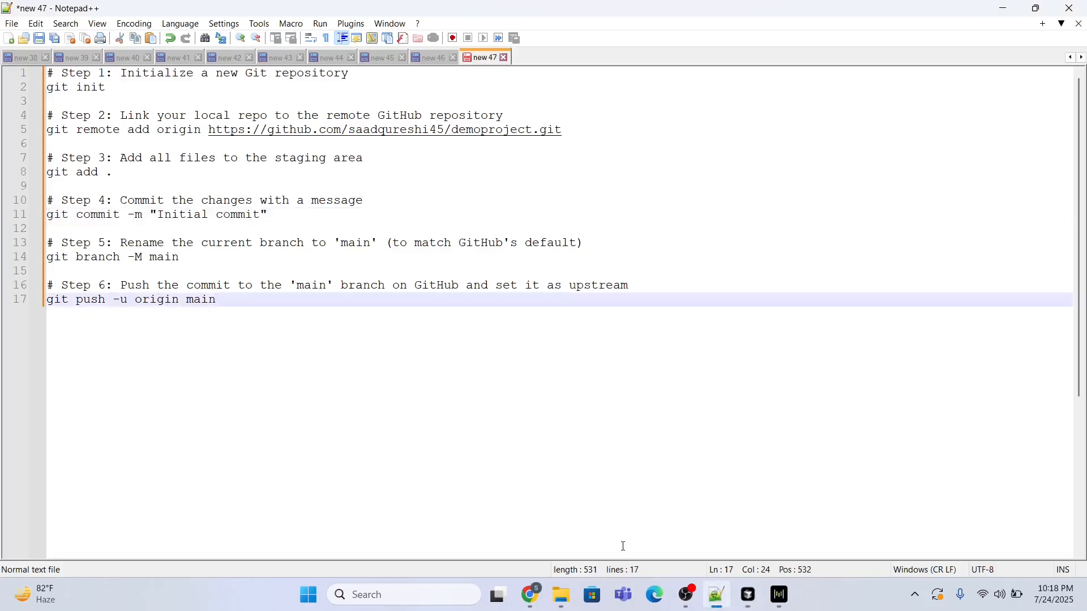
mouse_move(333, 271)
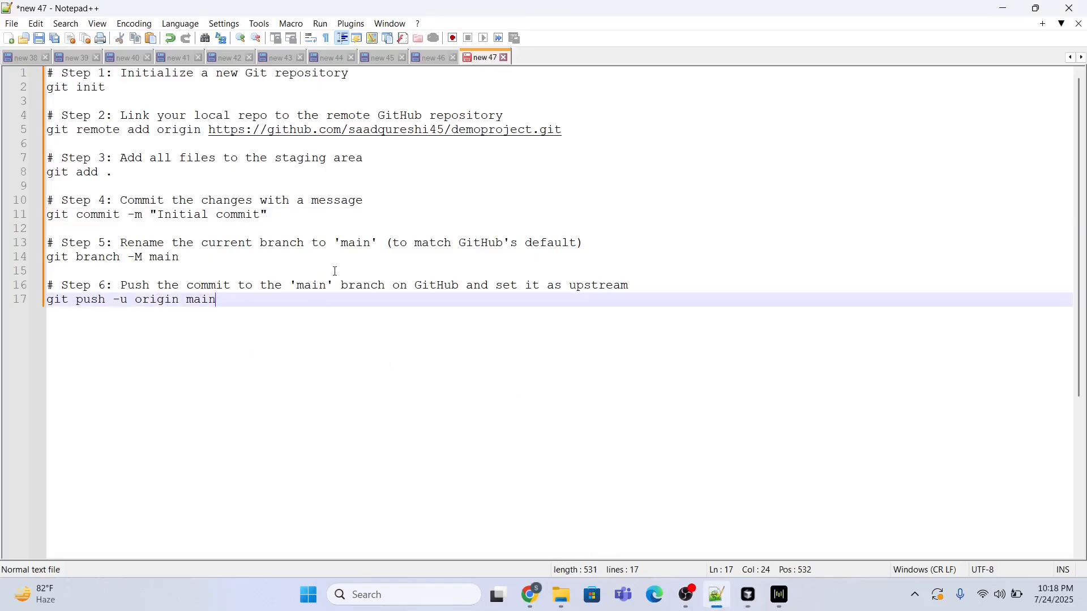
mouse_move(302, 252)
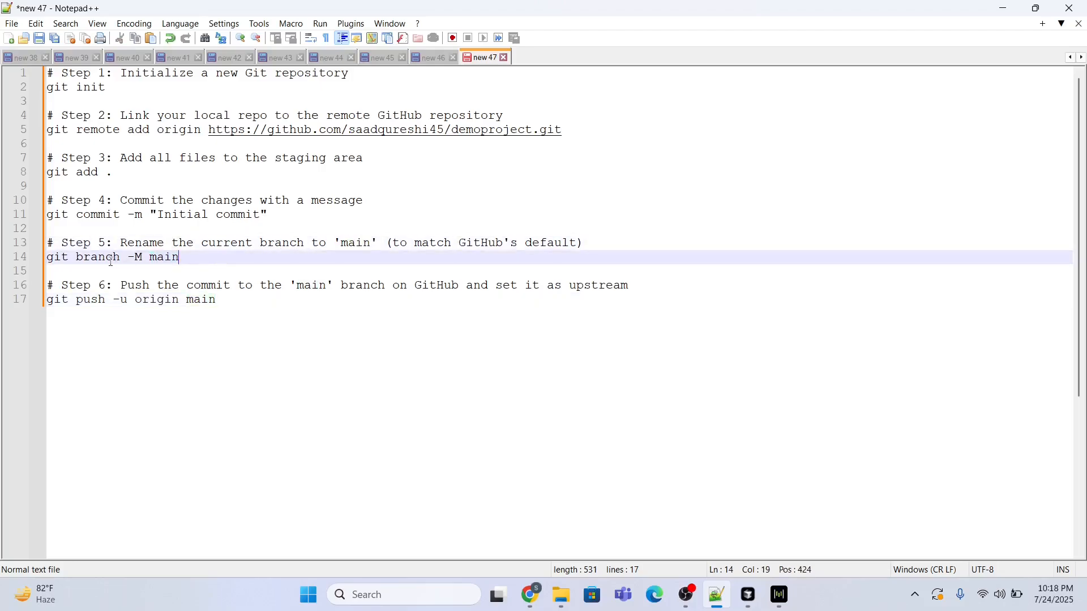
Step: Browse the account's repository list to demoproject, which still shows only quick setup instructions
click(529, 595)
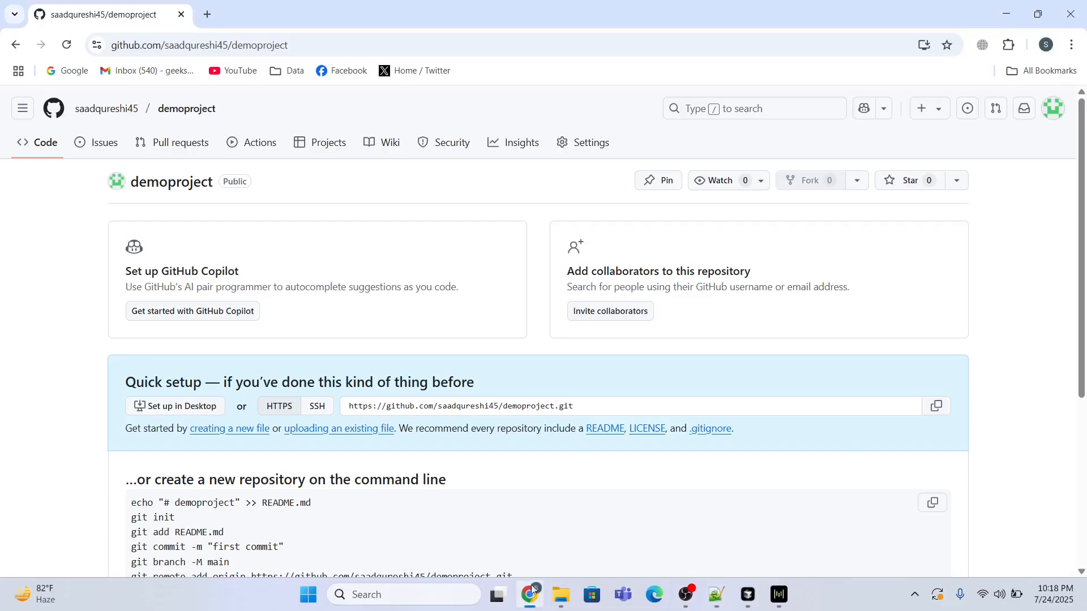
mouse_move(105, 109)
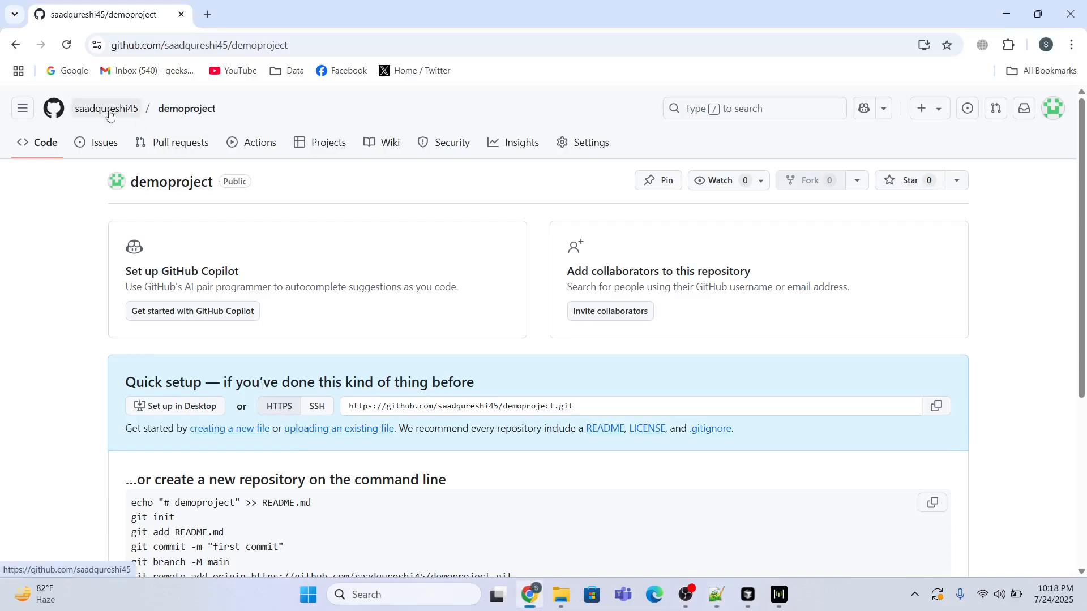
click(106, 108)
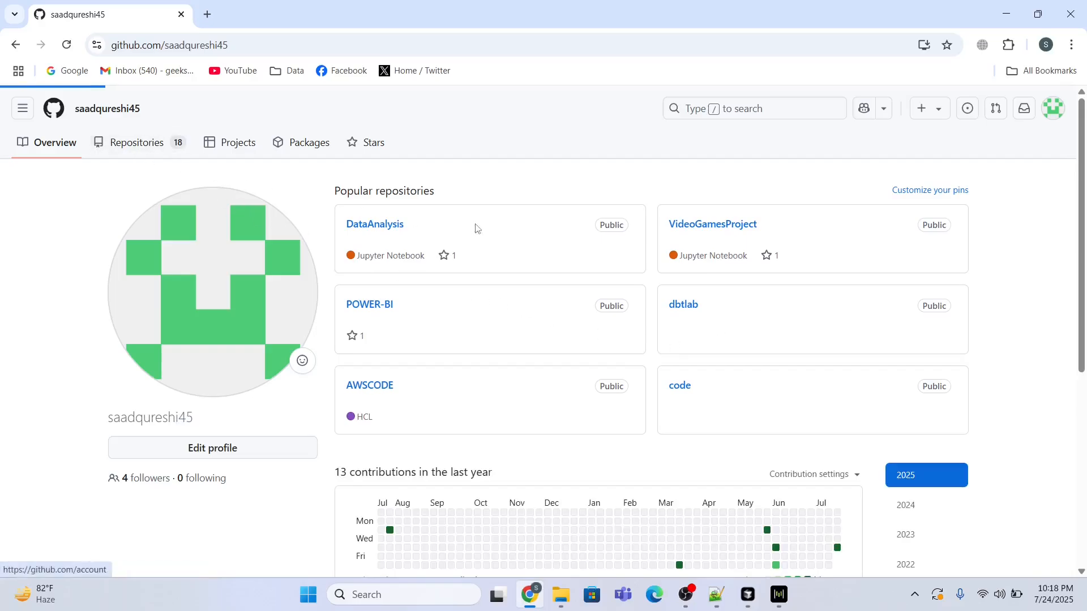
click(136, 143)
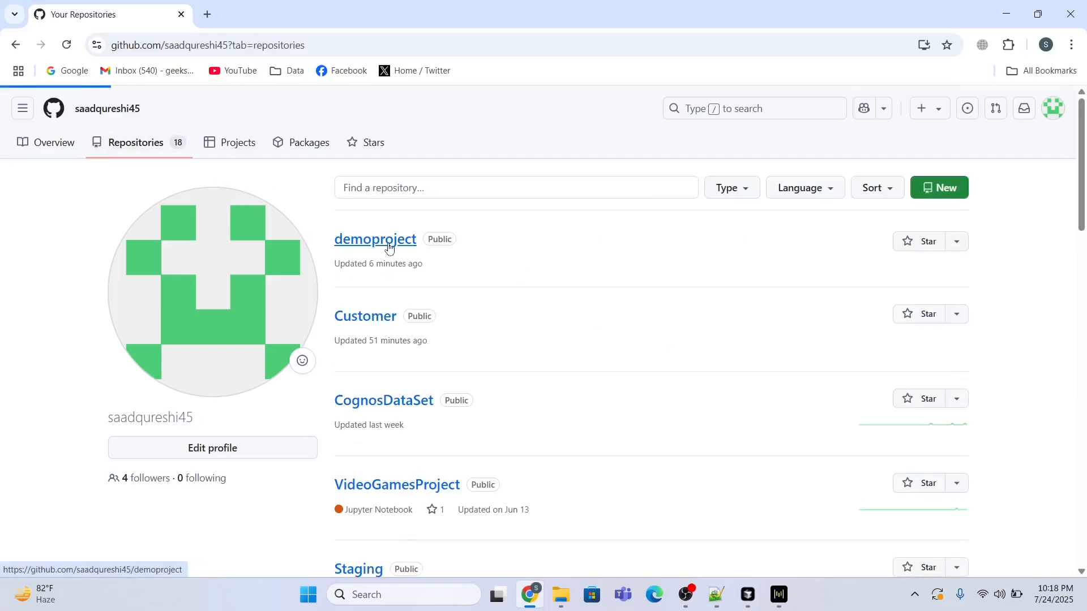
click(375, 239)
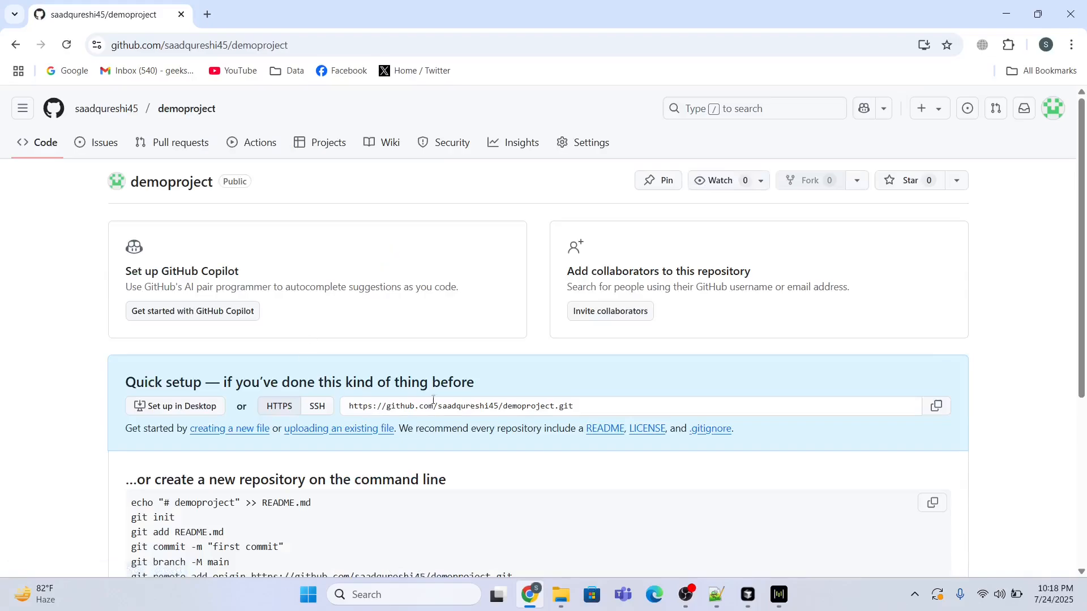
click(716, 600)
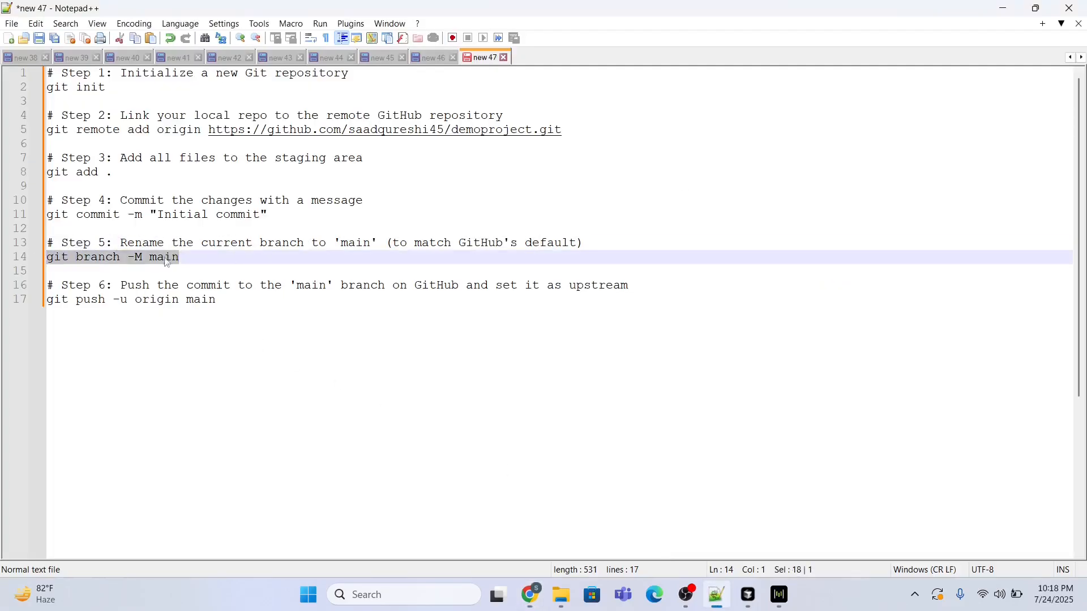
Step: Rename the branch to main and push the initial commit with git push -u origin main
click(746, 594)
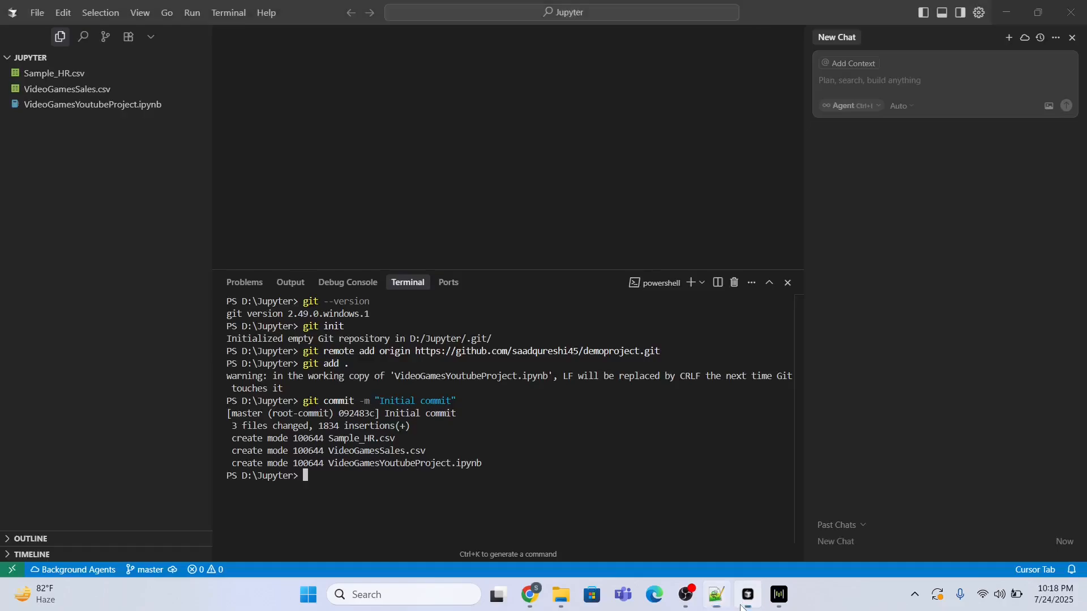
text(git branch -M main)
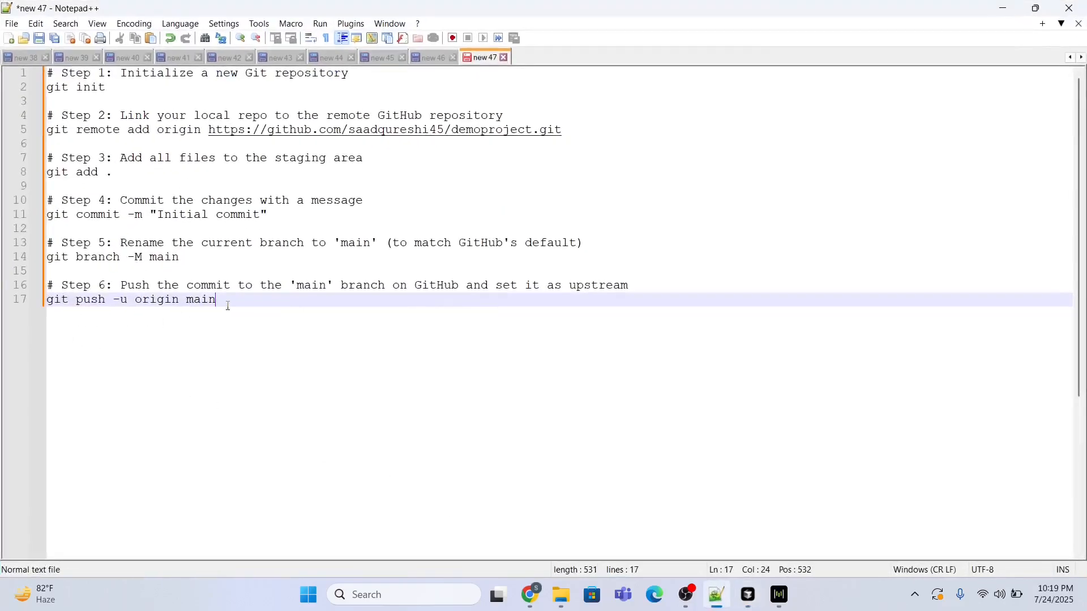
drag(215, 299, 46, 299)
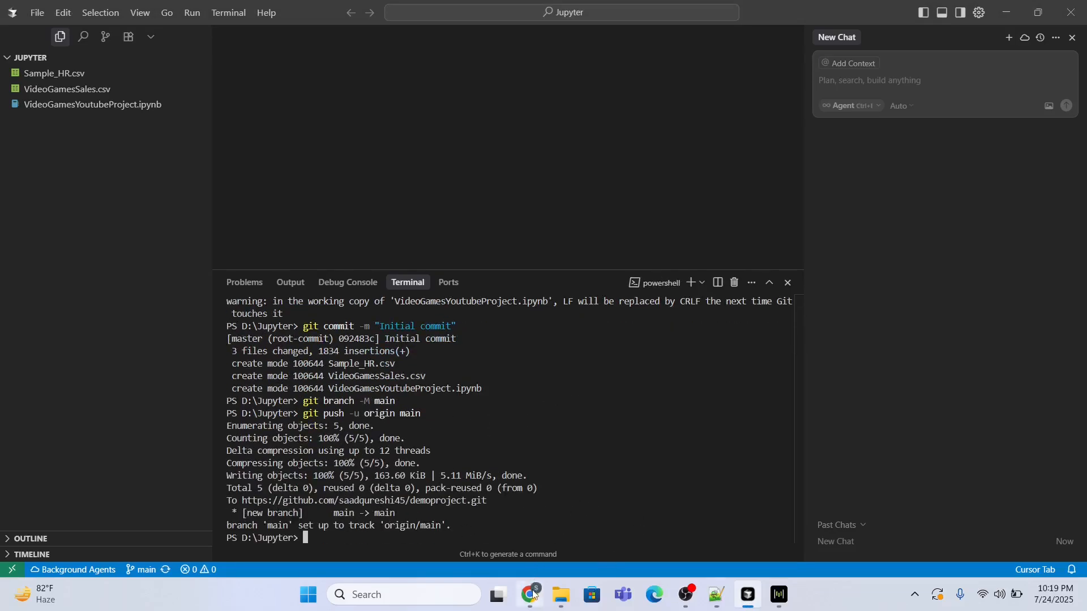
click(530, 599)
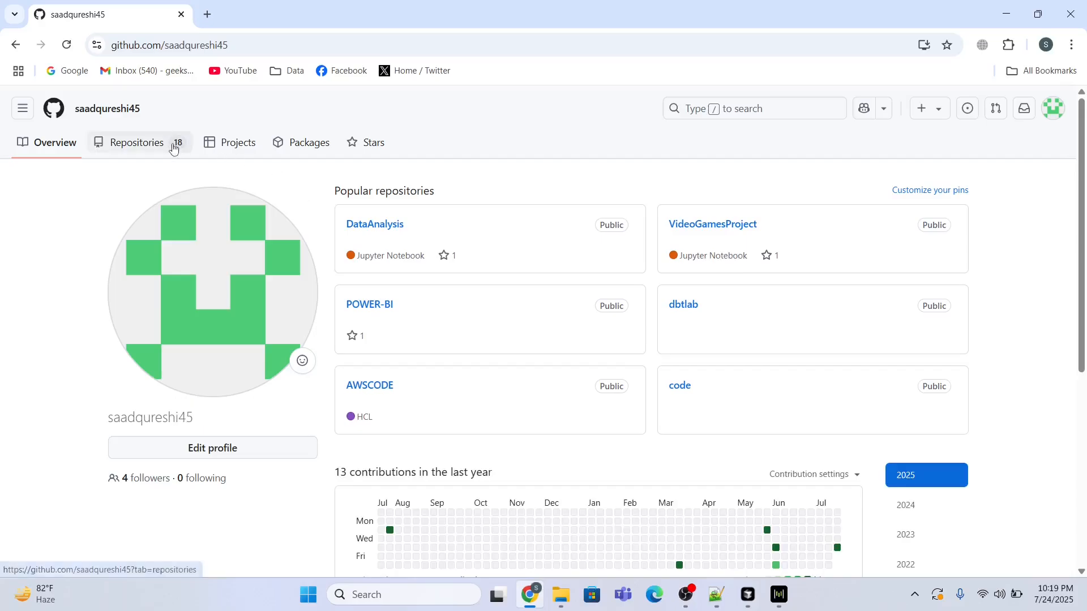
Step: View demoproject from the Repositories list, showing the initial commit with both CSVs and the notebook on main
click(136, 144)
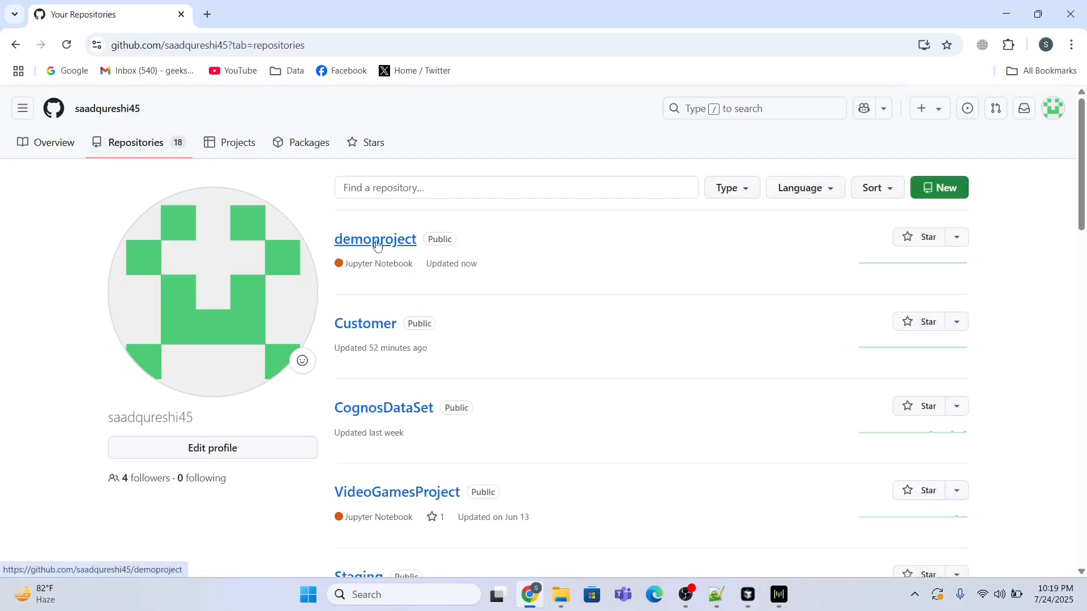
click(375, 238)
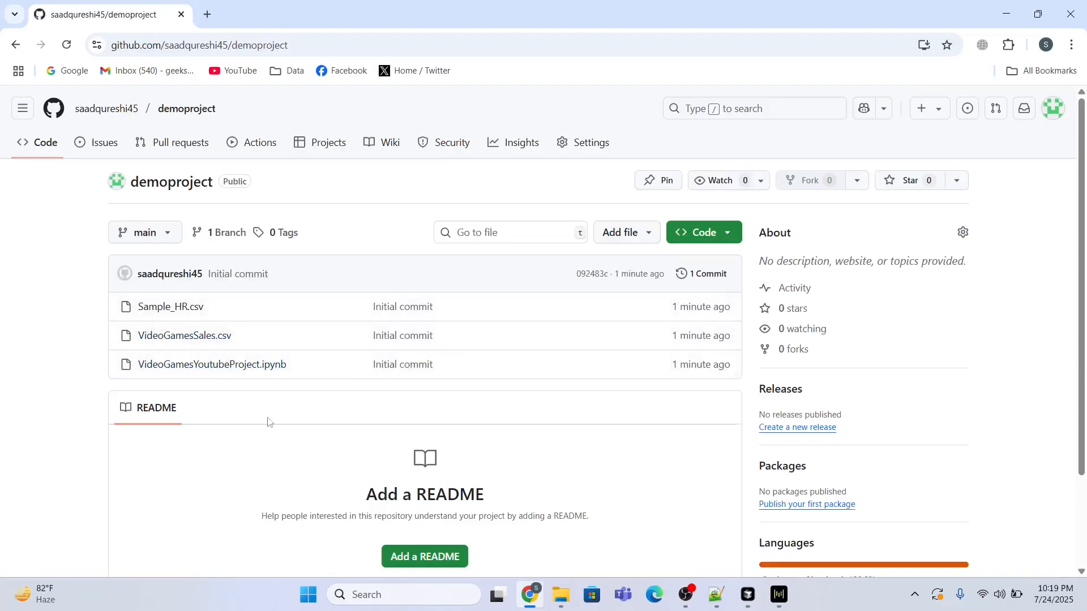
mouse_move(365, 327)
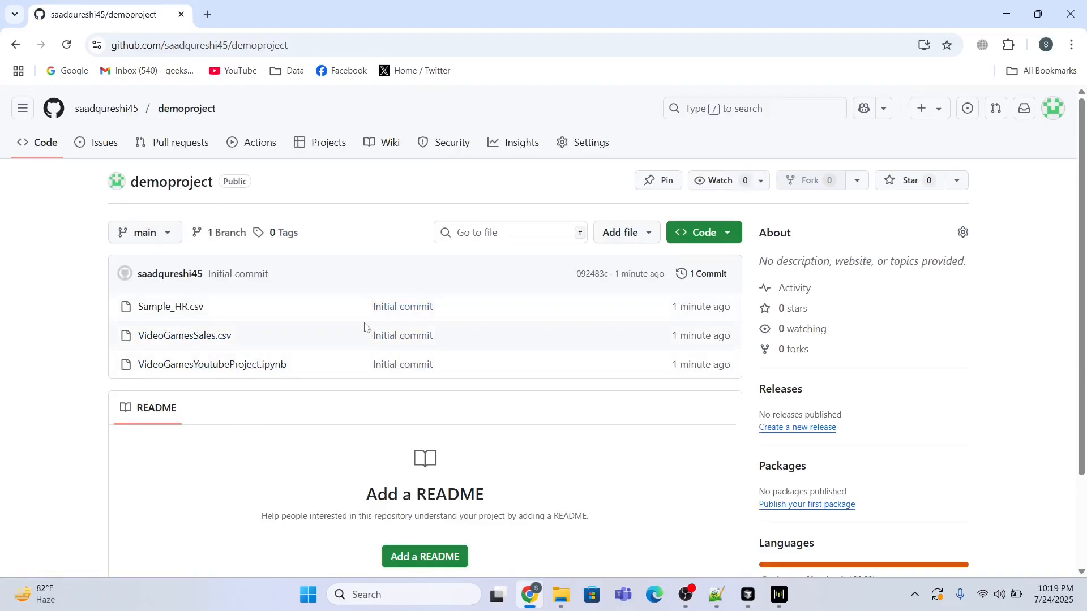
mouse_move(492, 279)
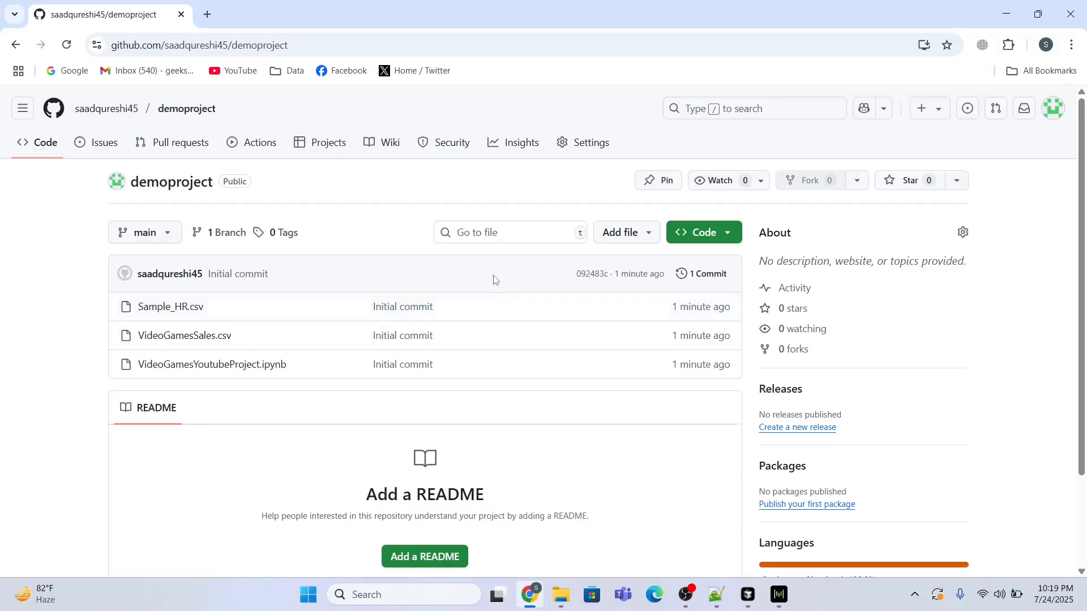